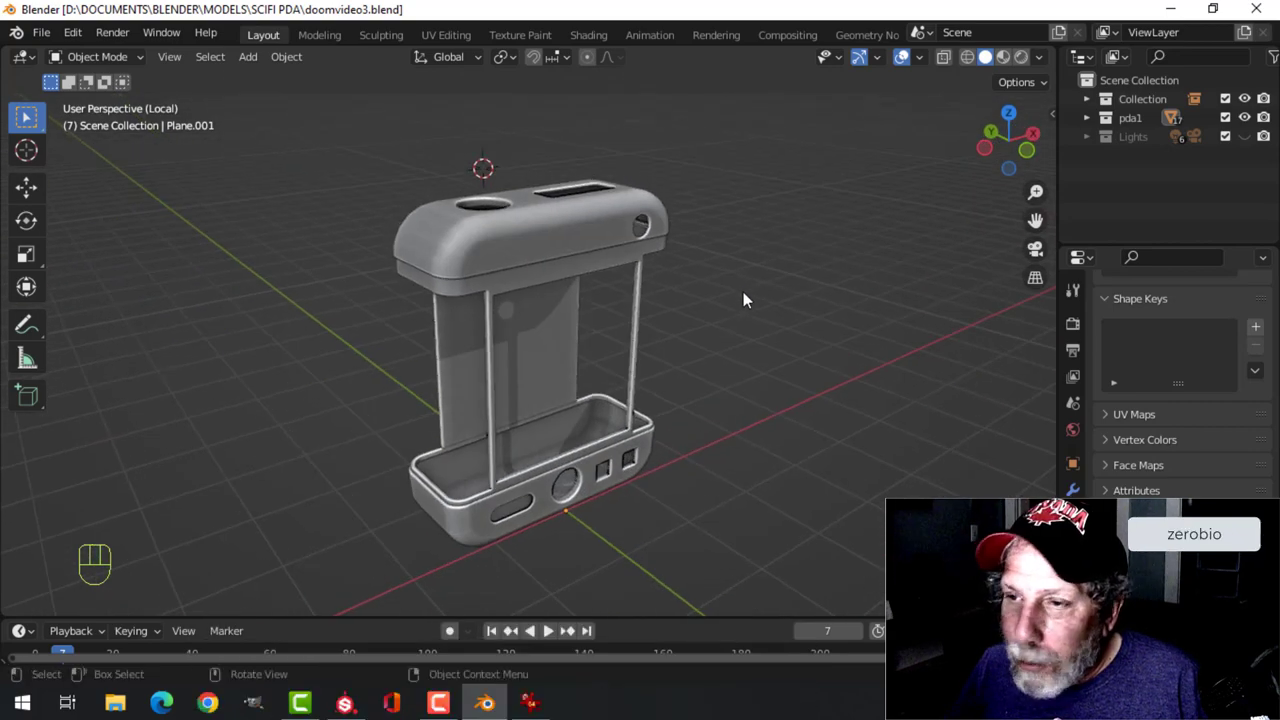
- Bake the case's mesh maps with the ID map unchecked, then apply Plastic Grainy
{"action": "left_click_drag", "start_coordinate": [745, 300], "coordinate": [470, 250]}
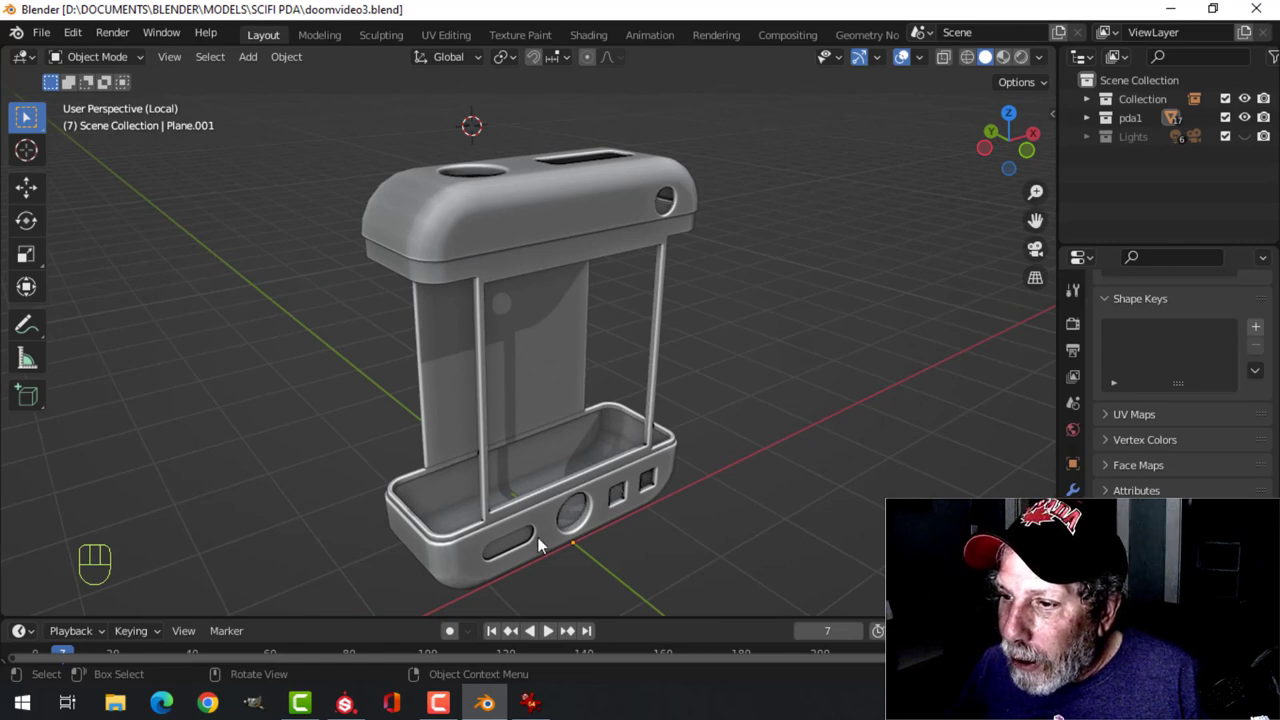
{"action": "mouse_move", "coordinate": [757, 365]}
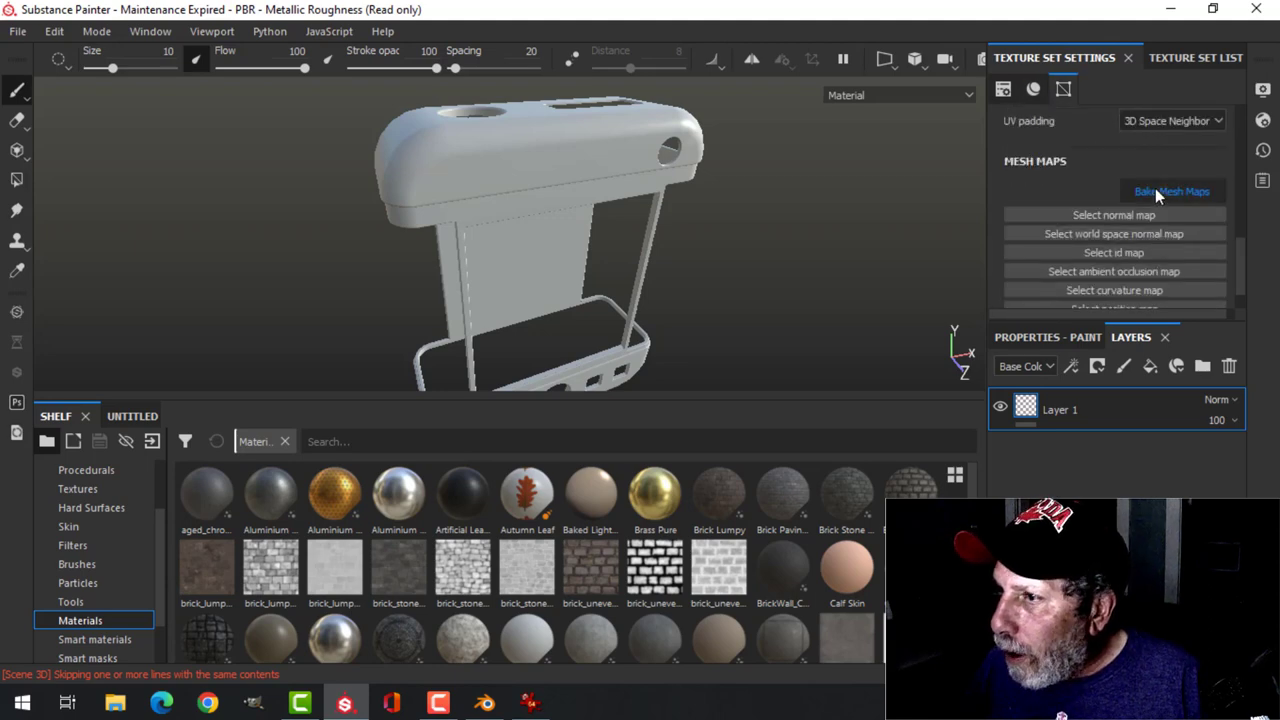
{"action": "left_click", "coordinate": [1171, 191]}
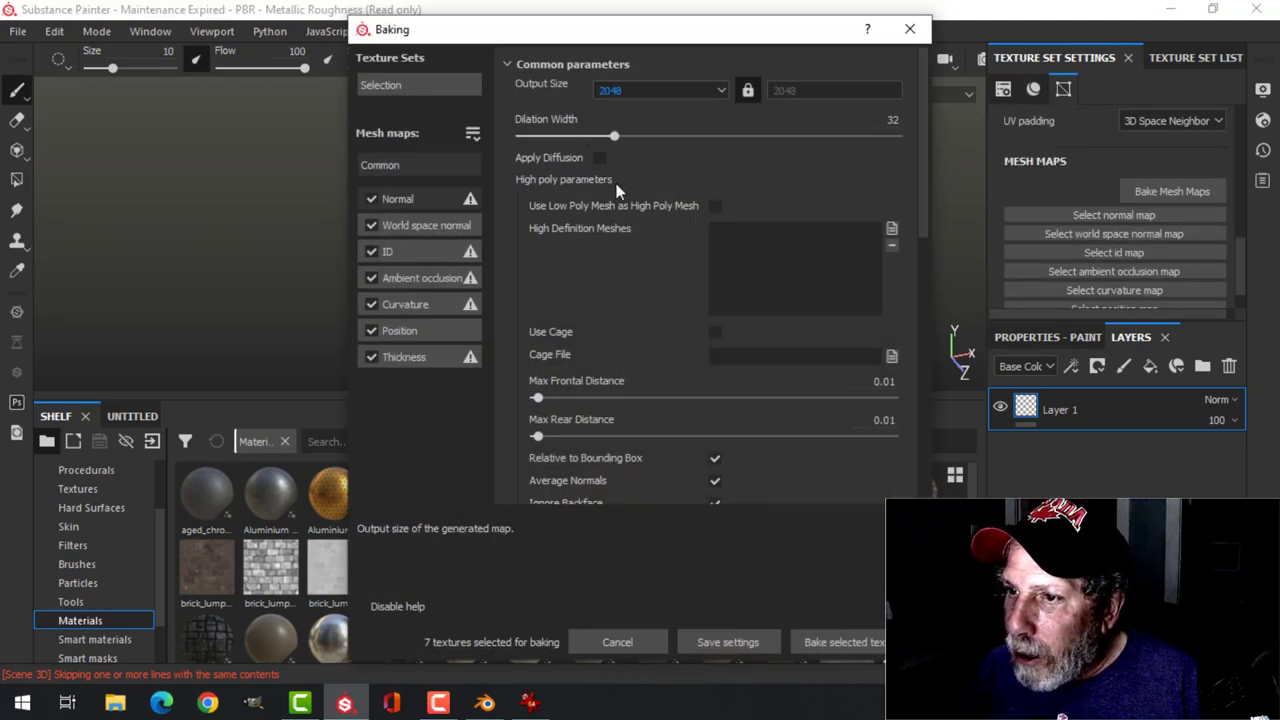
{"action": "left_click", "coordinate": [371, 251]}
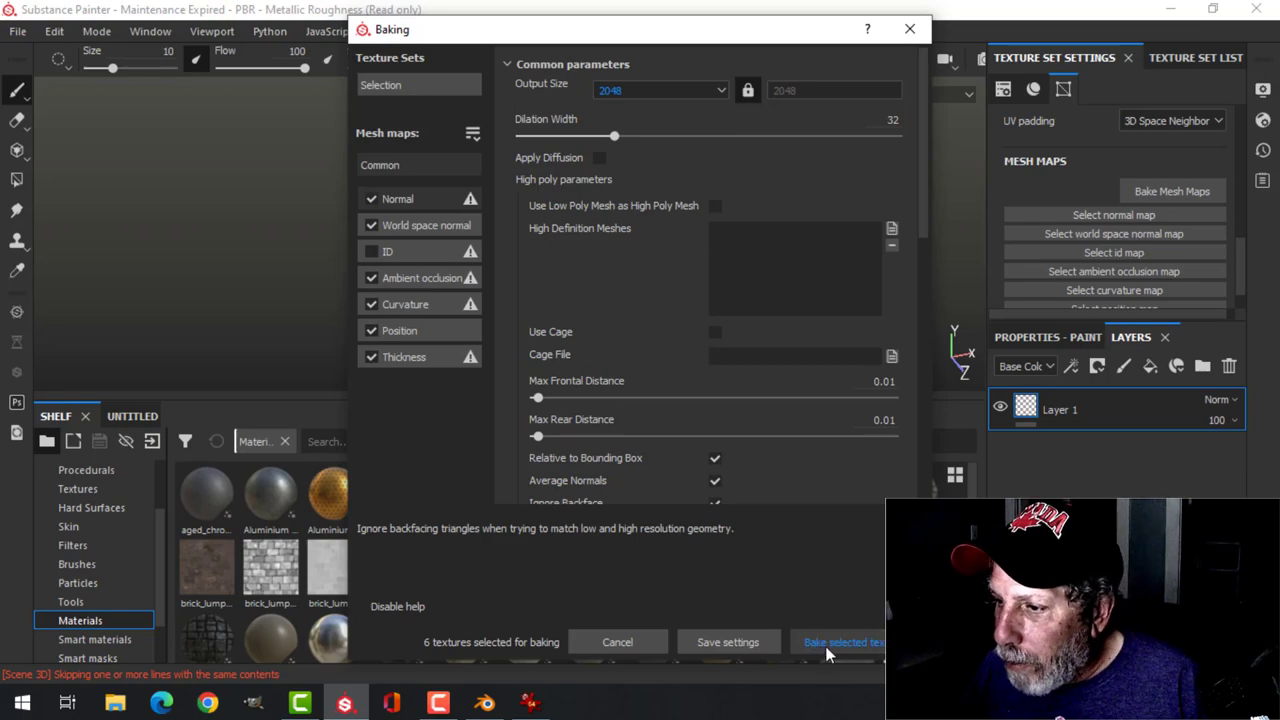
{"action": "left_click", "coordinate": [843, 642]}
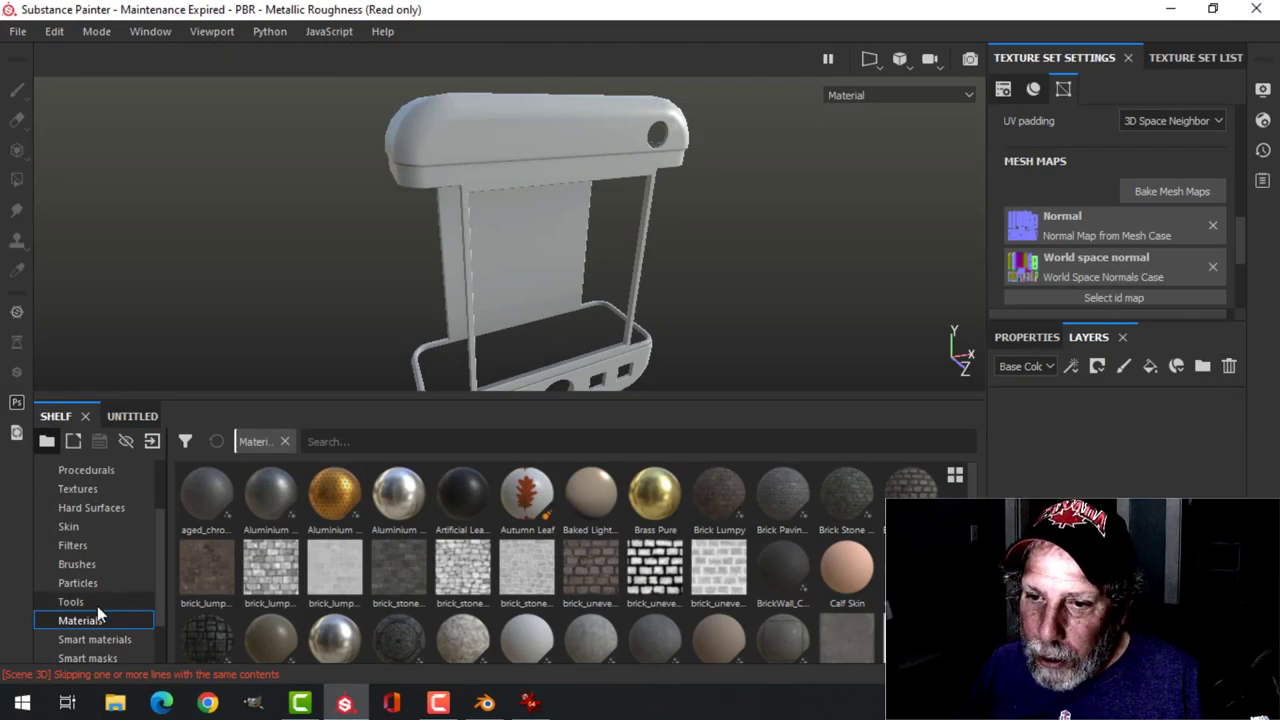
{"action": "type", "text": "PLAS"}
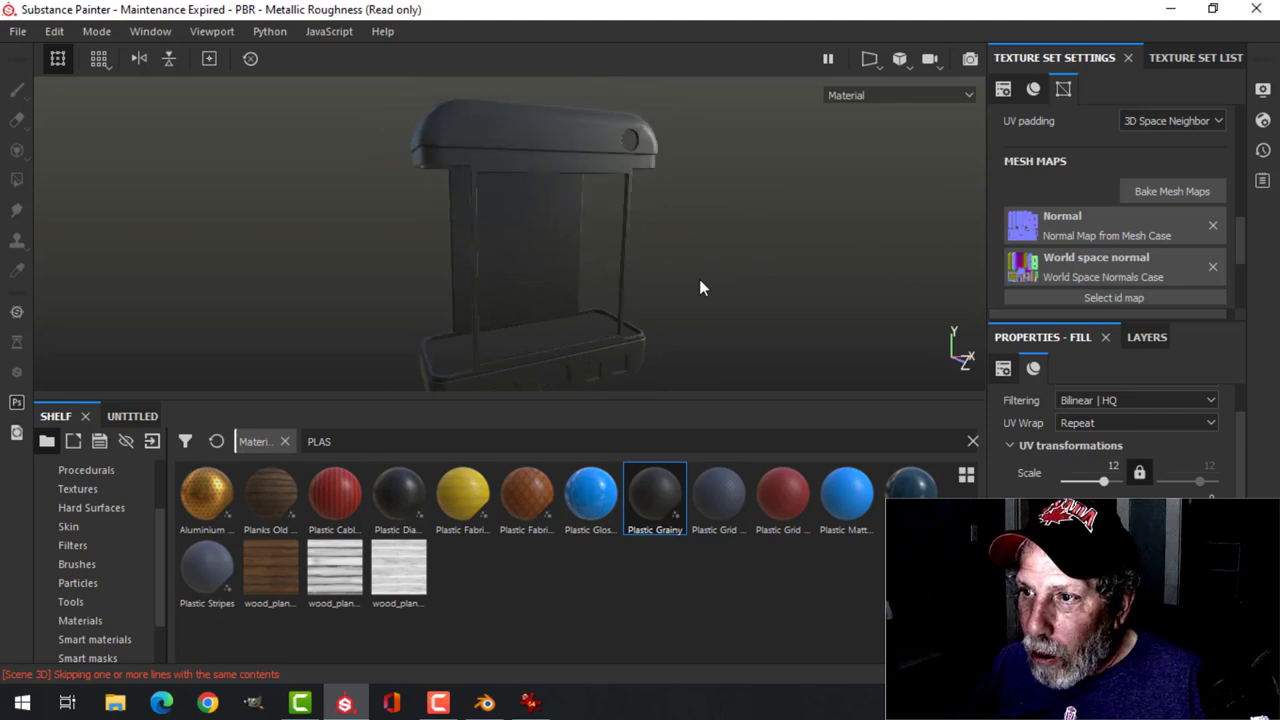
{"action": "left_click_drag", "start_coordinate": [700, 288], "coordinate": [655, 173]}
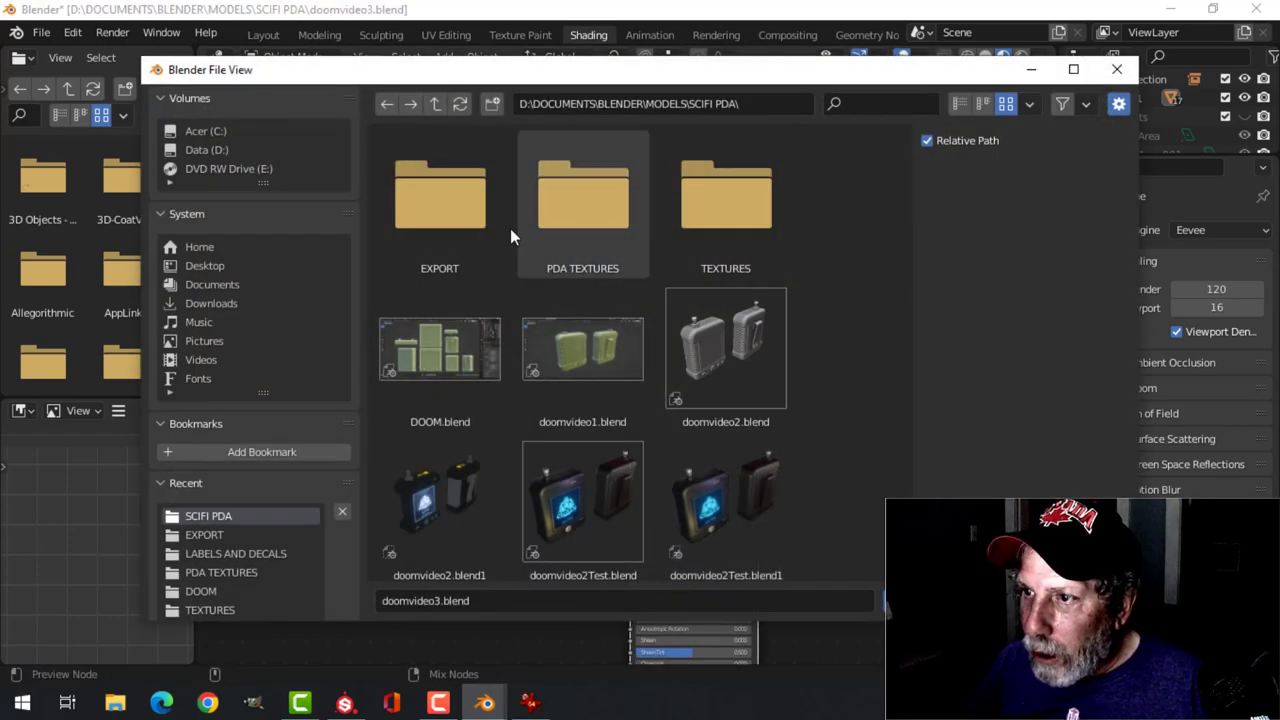
- Open the PDA TEXTURES folder in list view and select PDA_case2_Case_BaseColor.png
{"action": "double_click", "coordinate": [582, 200]}
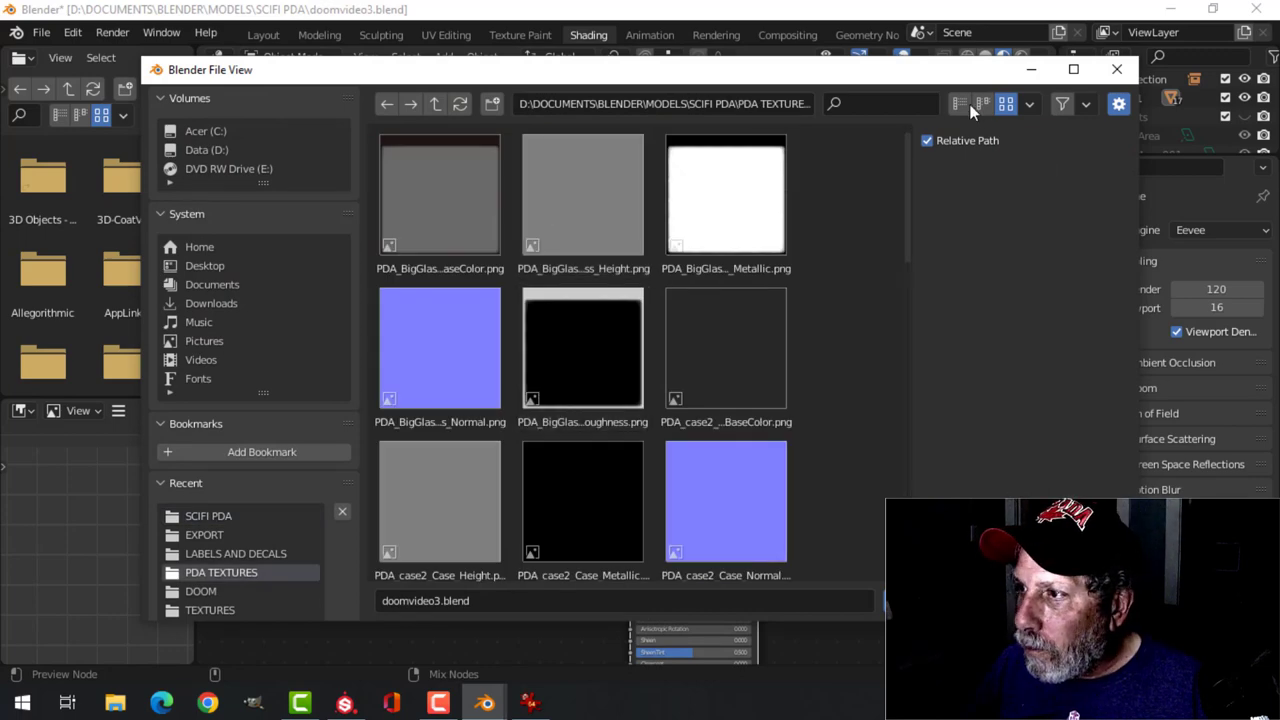
{"action": "left_click", "coordinate": [959, 103]}
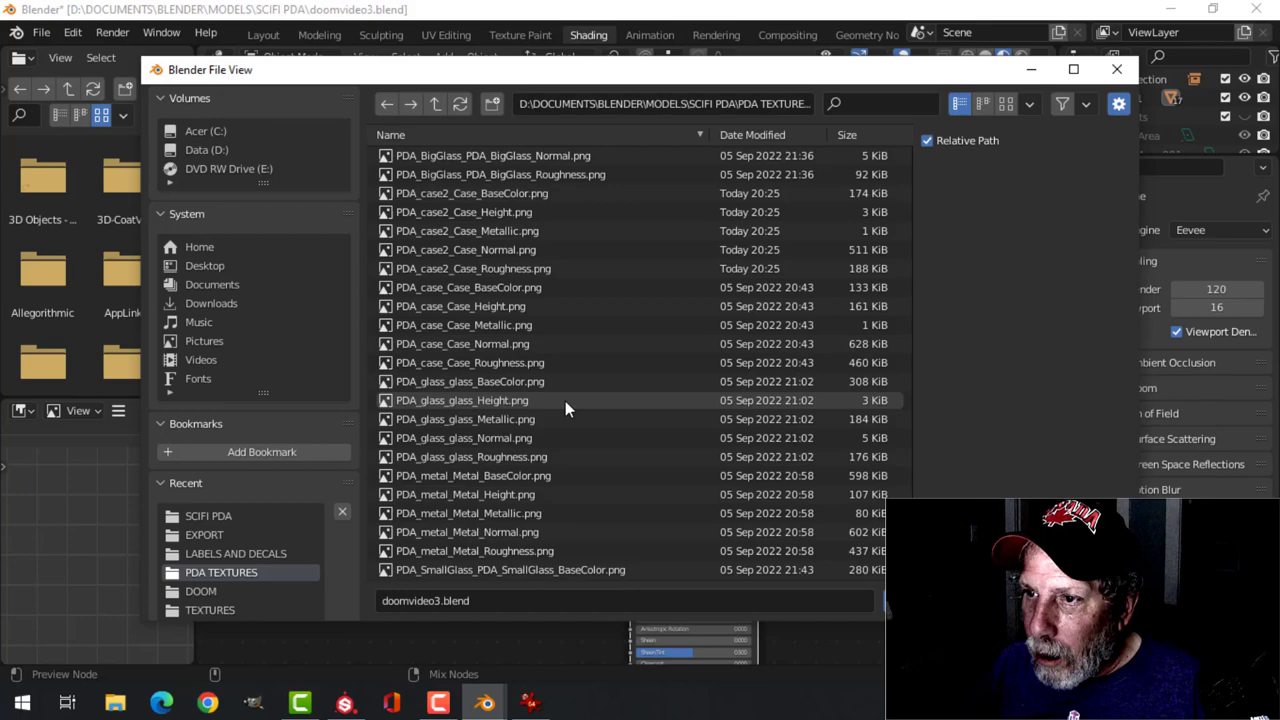
{"action": "left_click", "coordinate": [471, 193]}
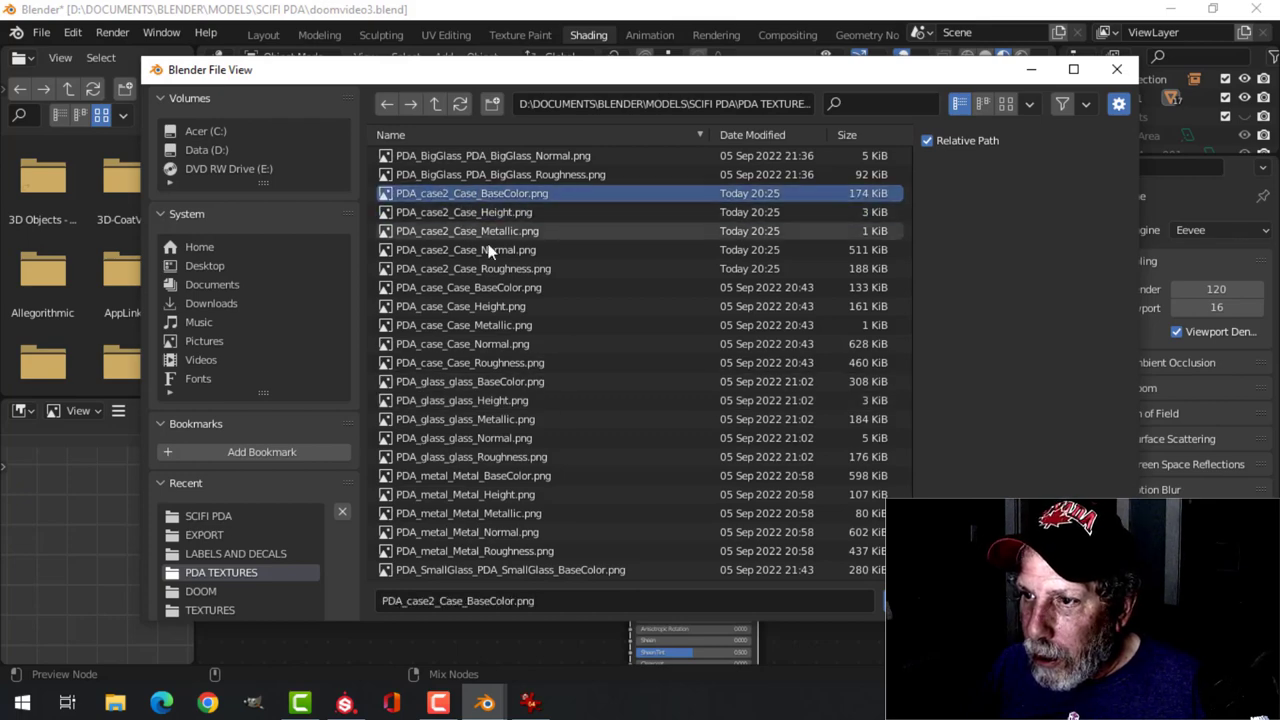
{"action": "left_click", "coordinate": [474, 268]}
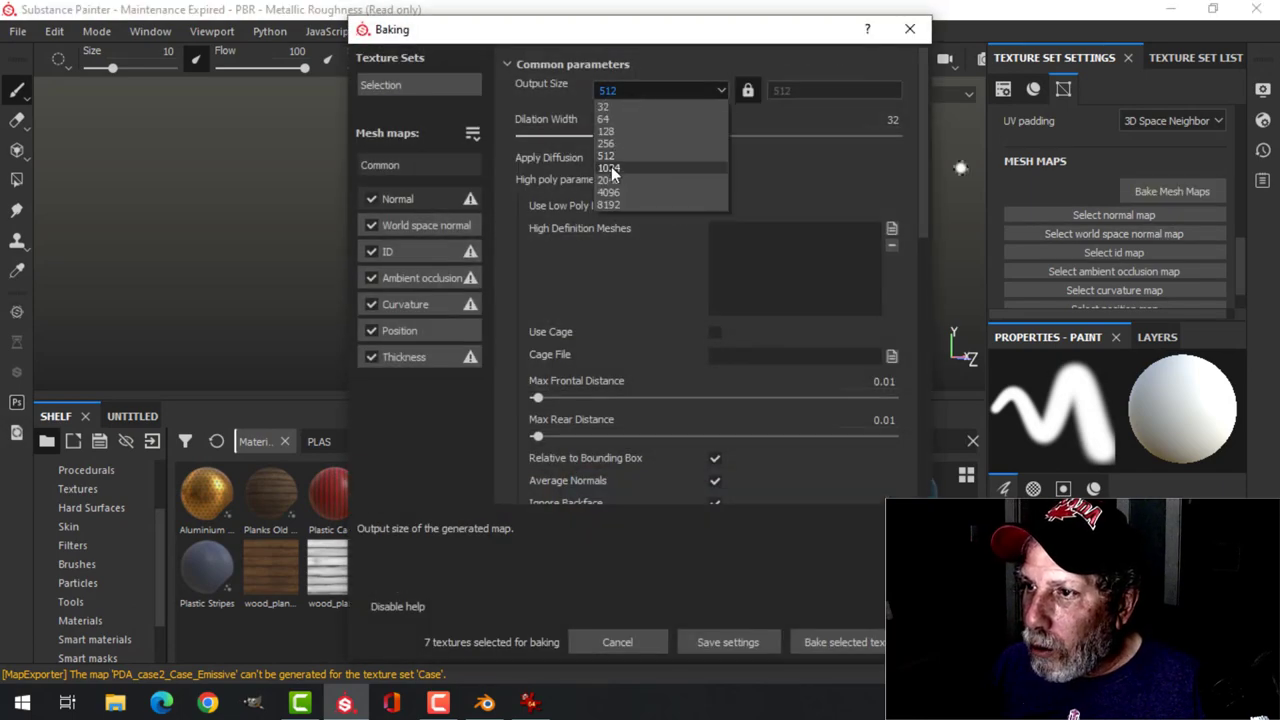
- Set the output size for baking the ribbed grip's mesh maps
{"action": "left_click", "coordinate": [610, 192]}
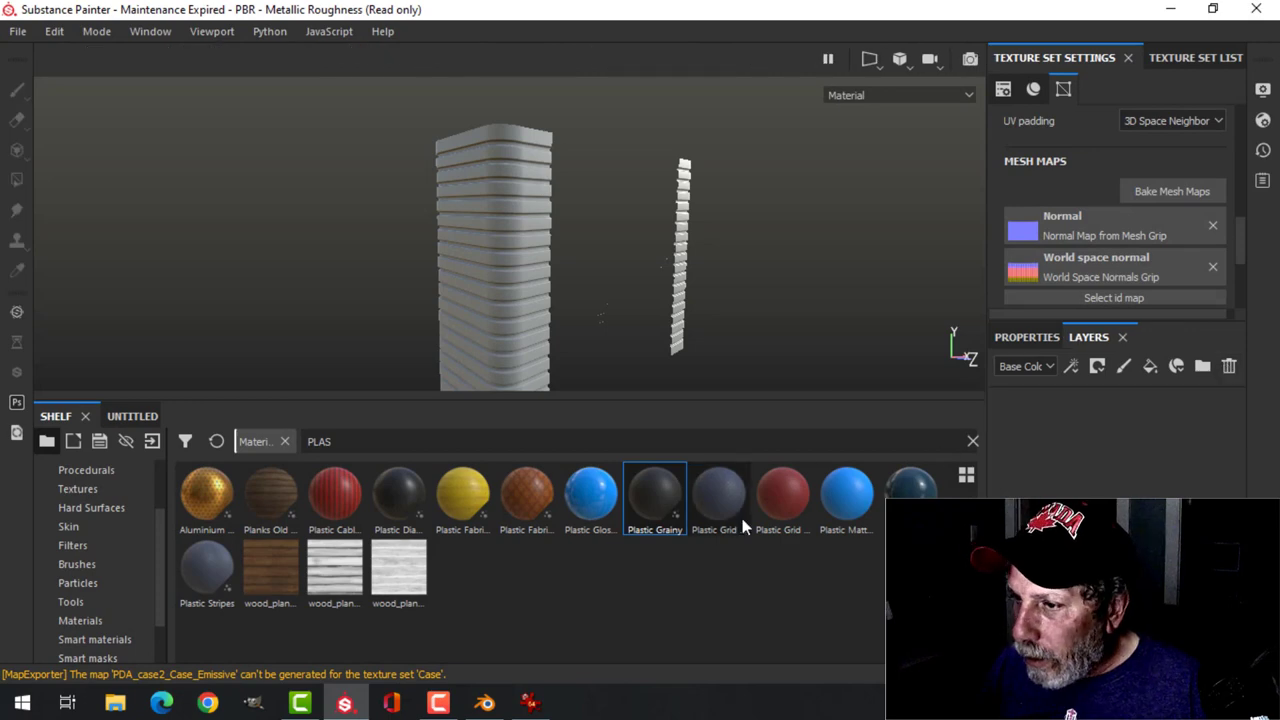
{"action": "mouse_move", "coordinate": [718, 495]}
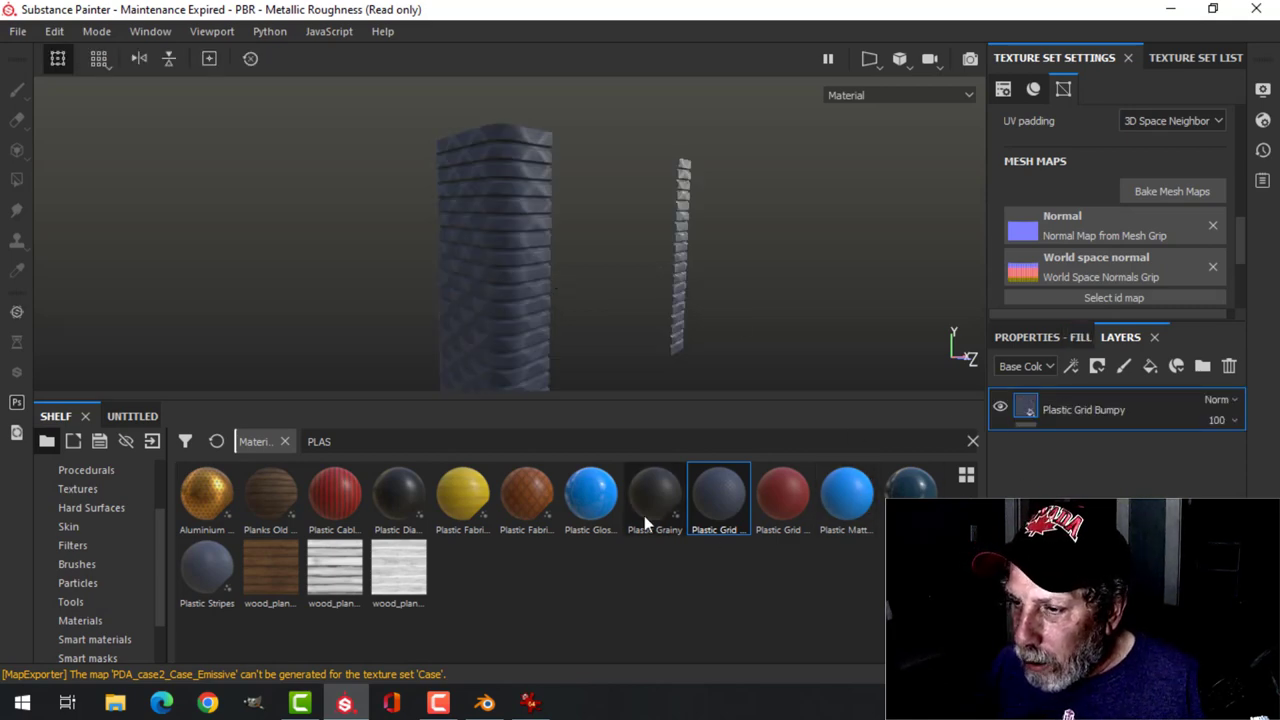
{"action": "mouse_move", "coordinate": [398, 497]}
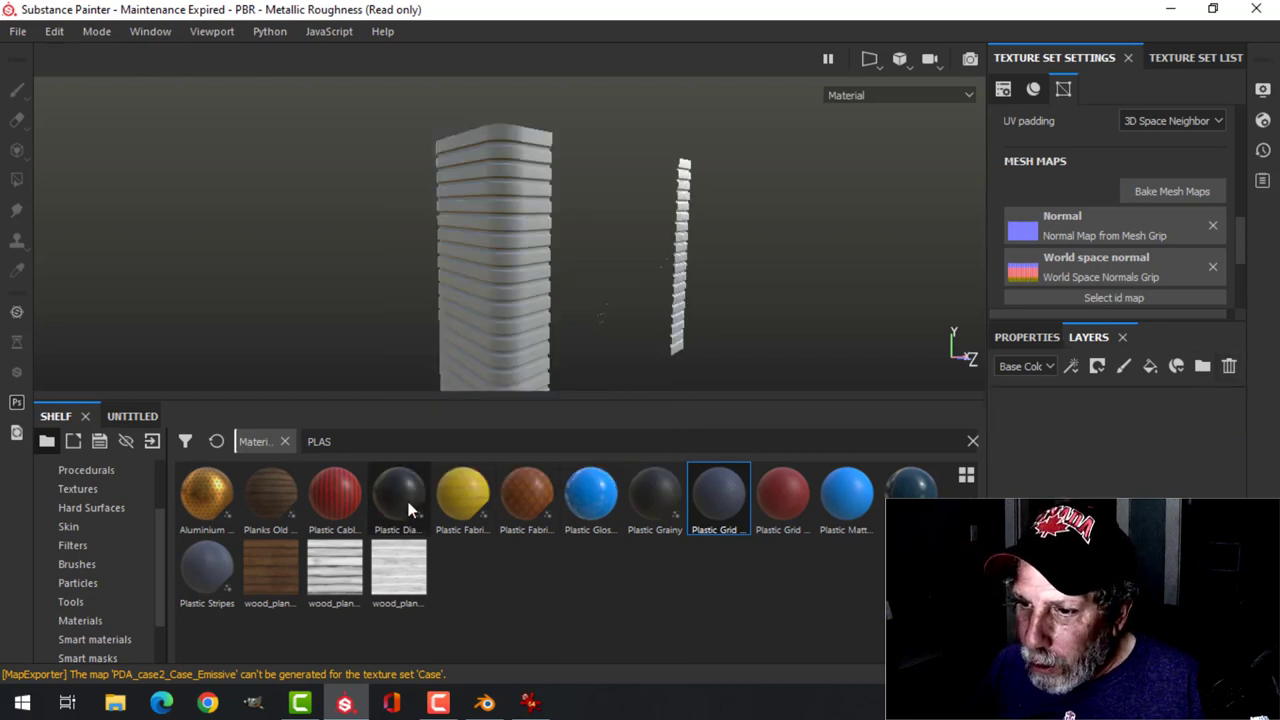
- Apply the Plastic Diamond material to the grips and set its fill colour to orange
{"action": "double_click", "coordinate": [398, 497]}
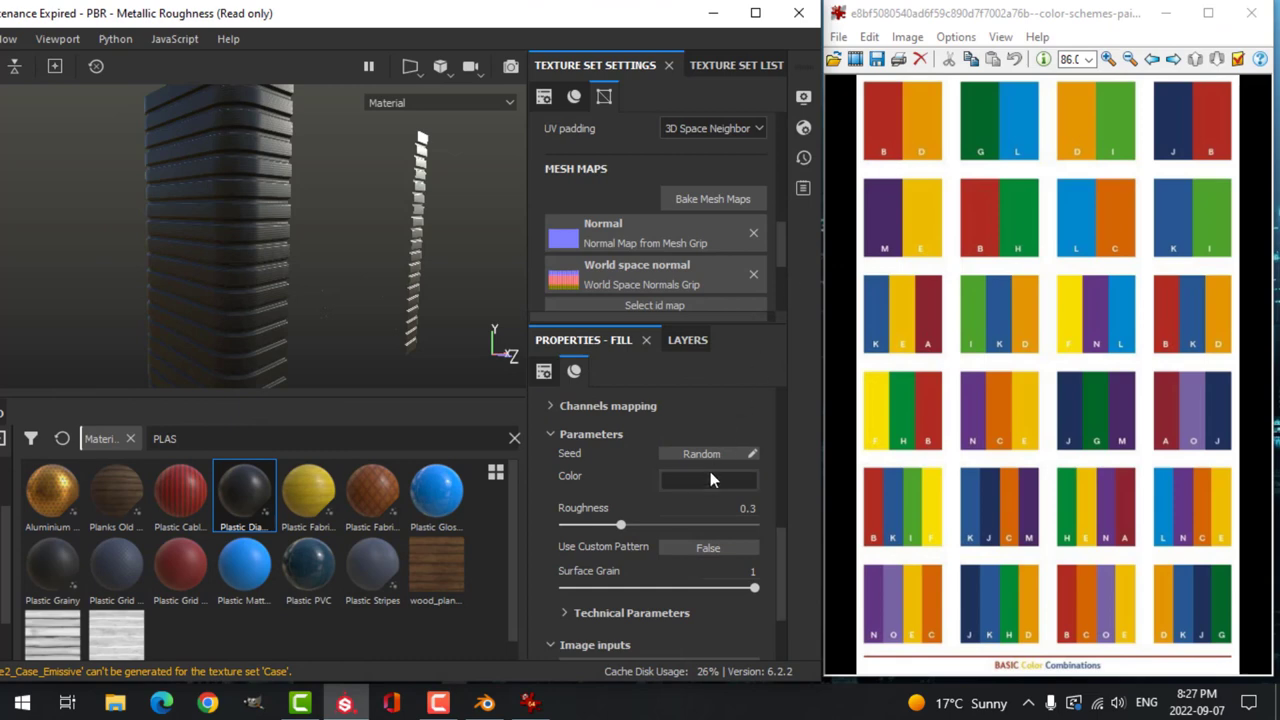
{"action": "left_click", "coordinate": [708, 476]}
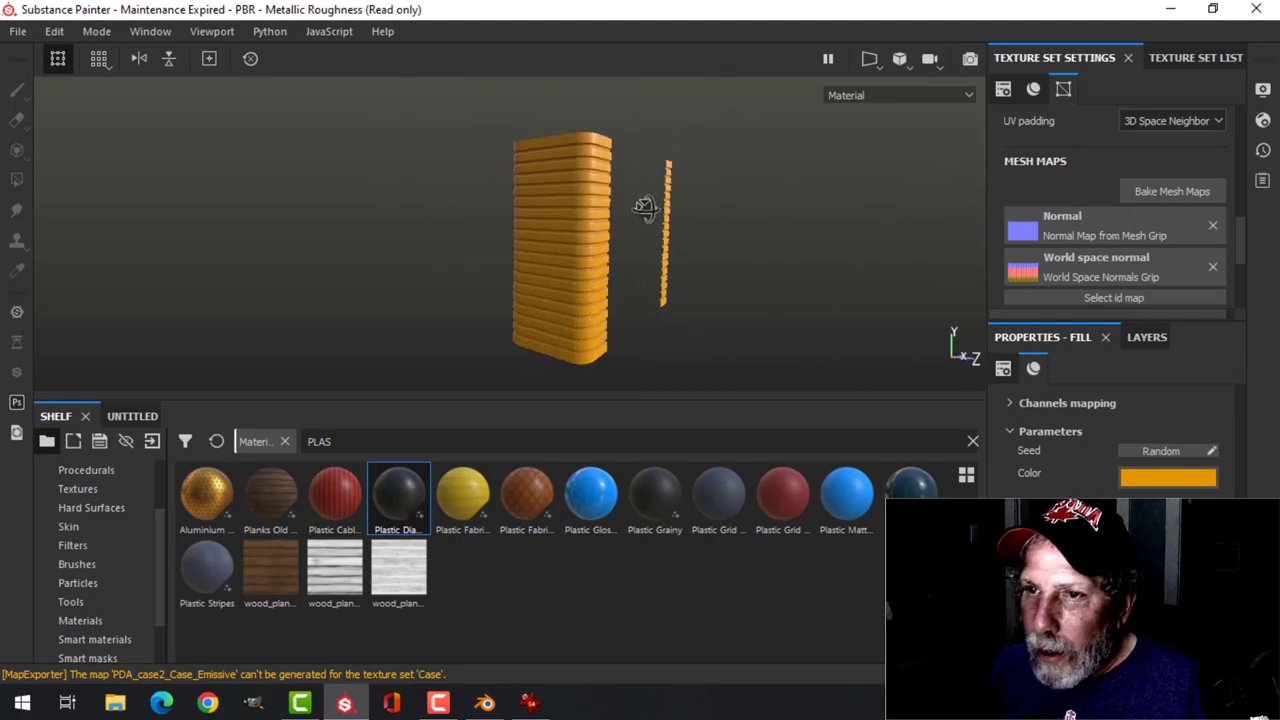
{"action": "left_click", "coordinate": [484, 702]}
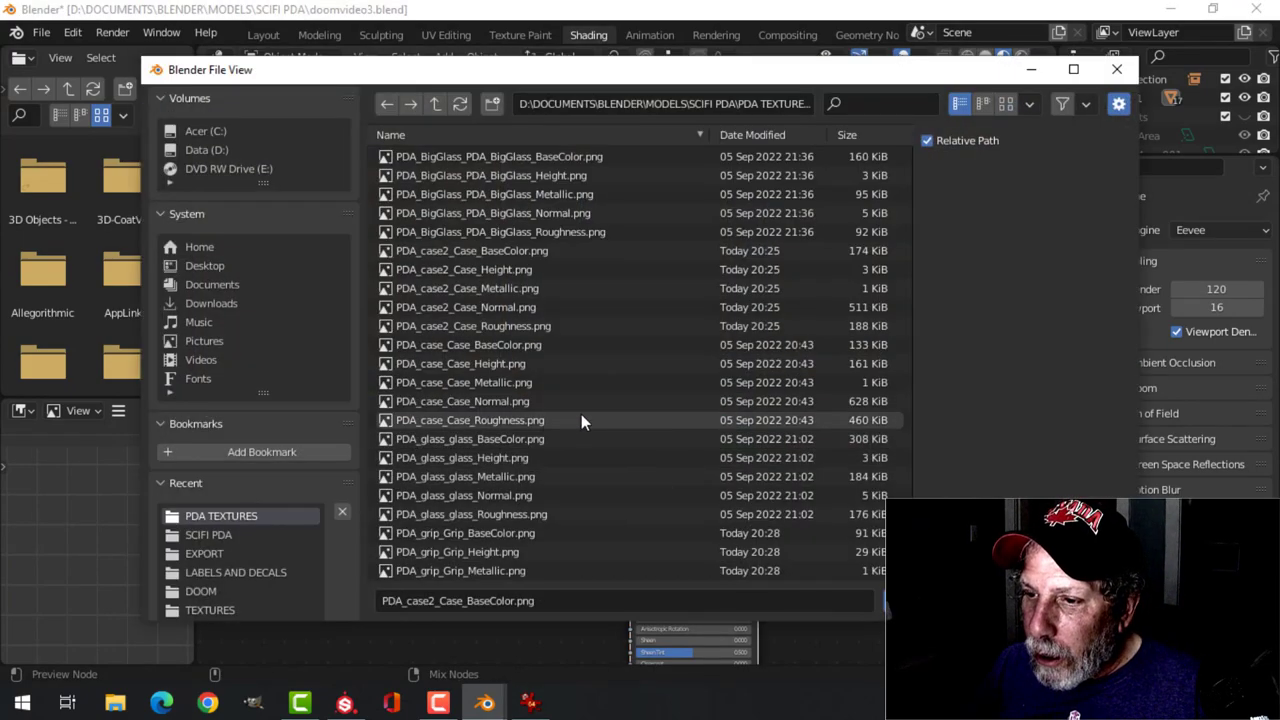
- Load the PDA_grip textures into the Grip material, then view the PDAs from the front in Layout
{"action": "scroll", "scroll_direction": "down", "scroll_amount": 3}
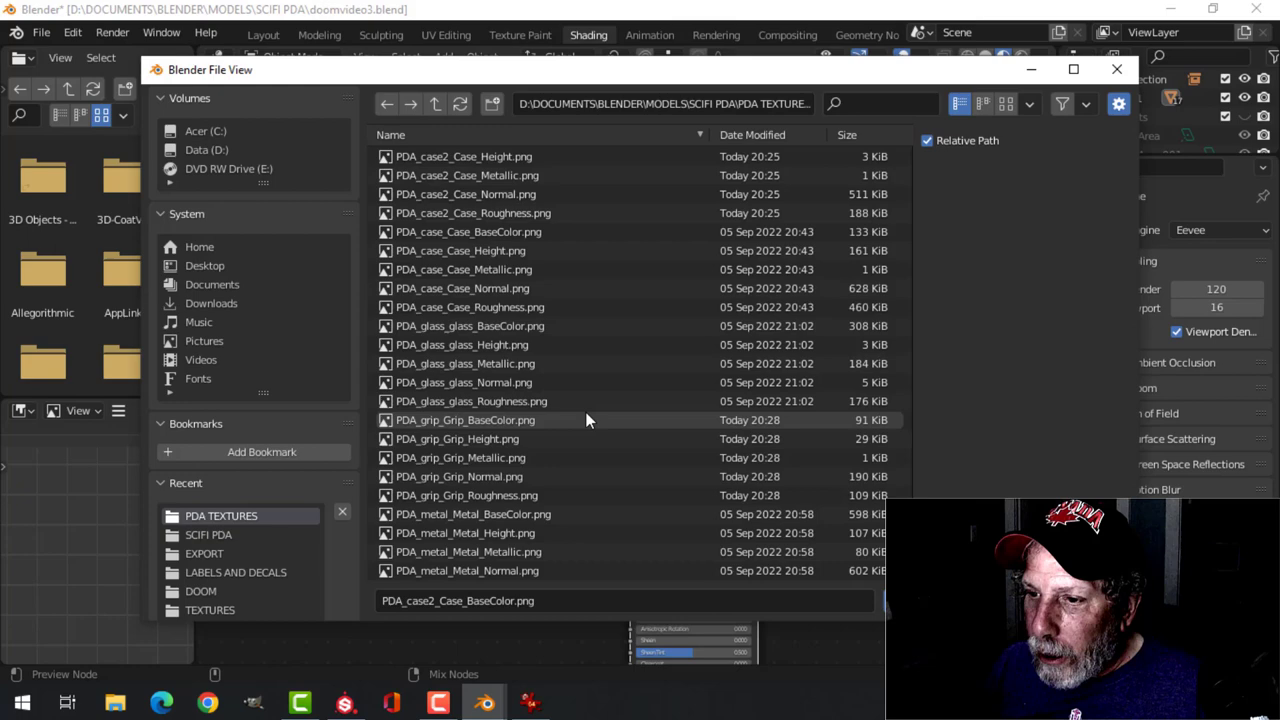
{"action": "scroll", "scroll_direction": "down", "scroll_amount": 3}
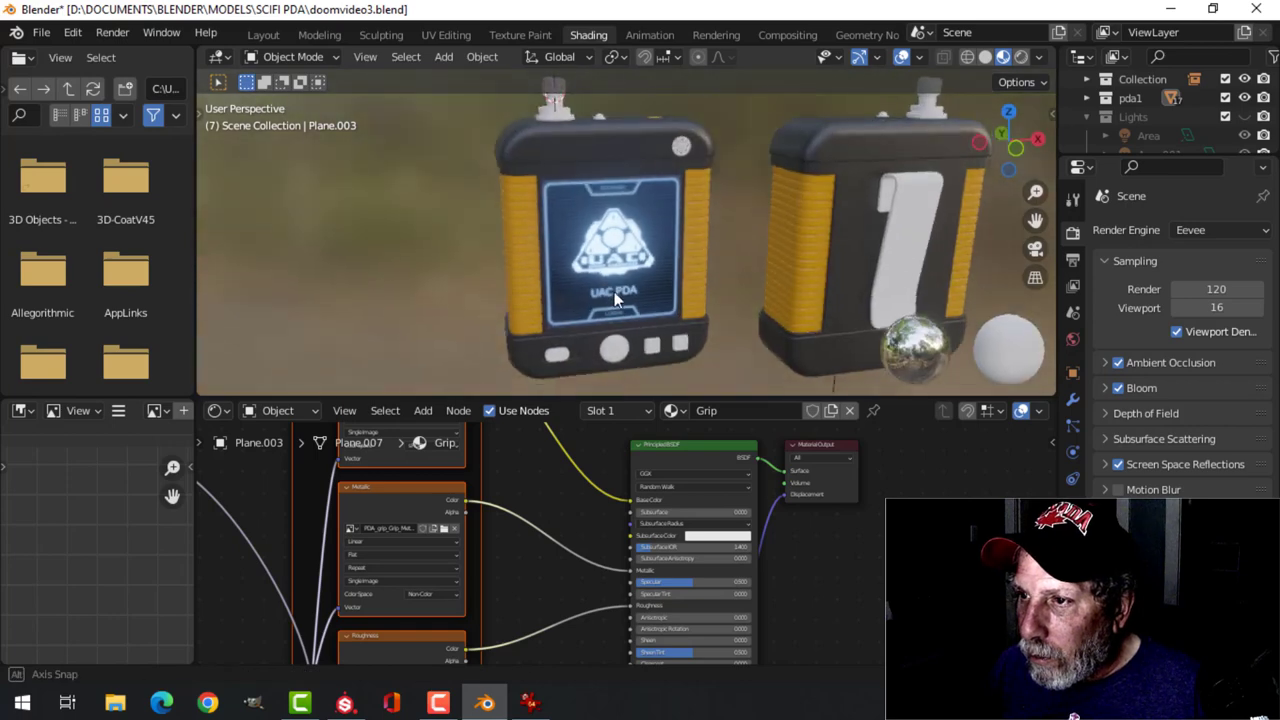
{"action": "left_click", "coordinate": [263, 34]}
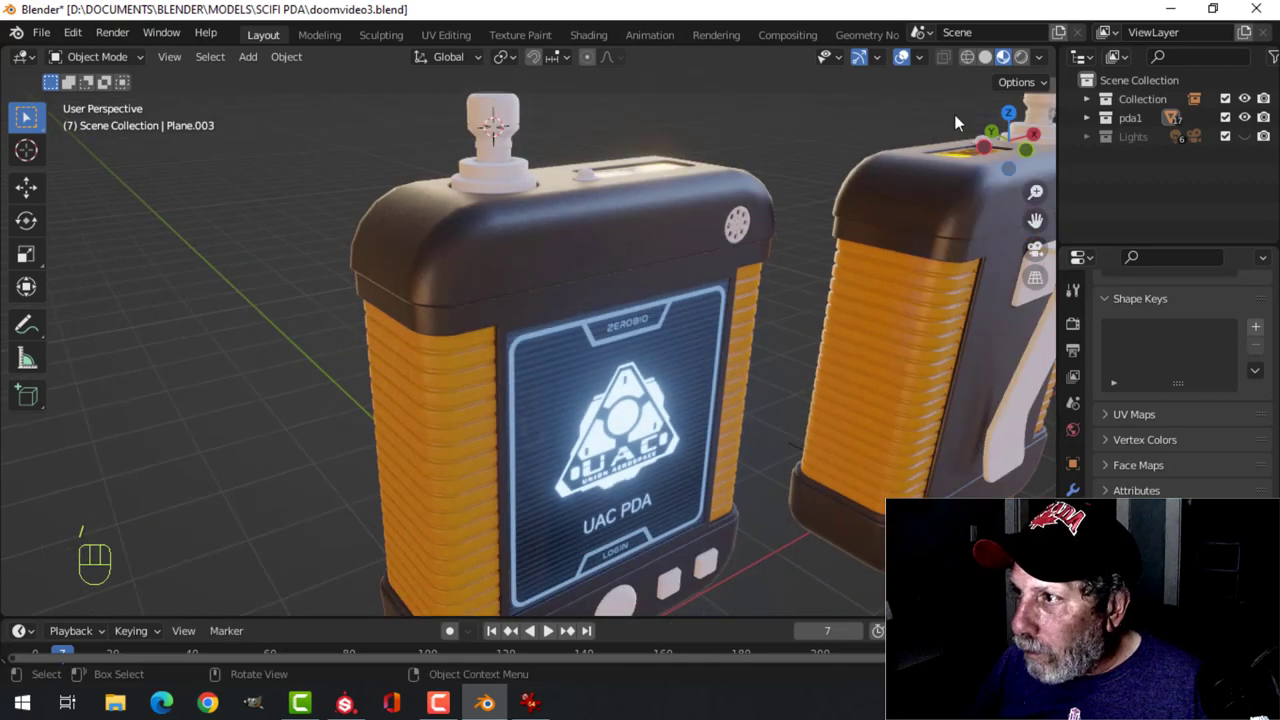
{"action": "left_click", "coordinate": [1039, 57]}
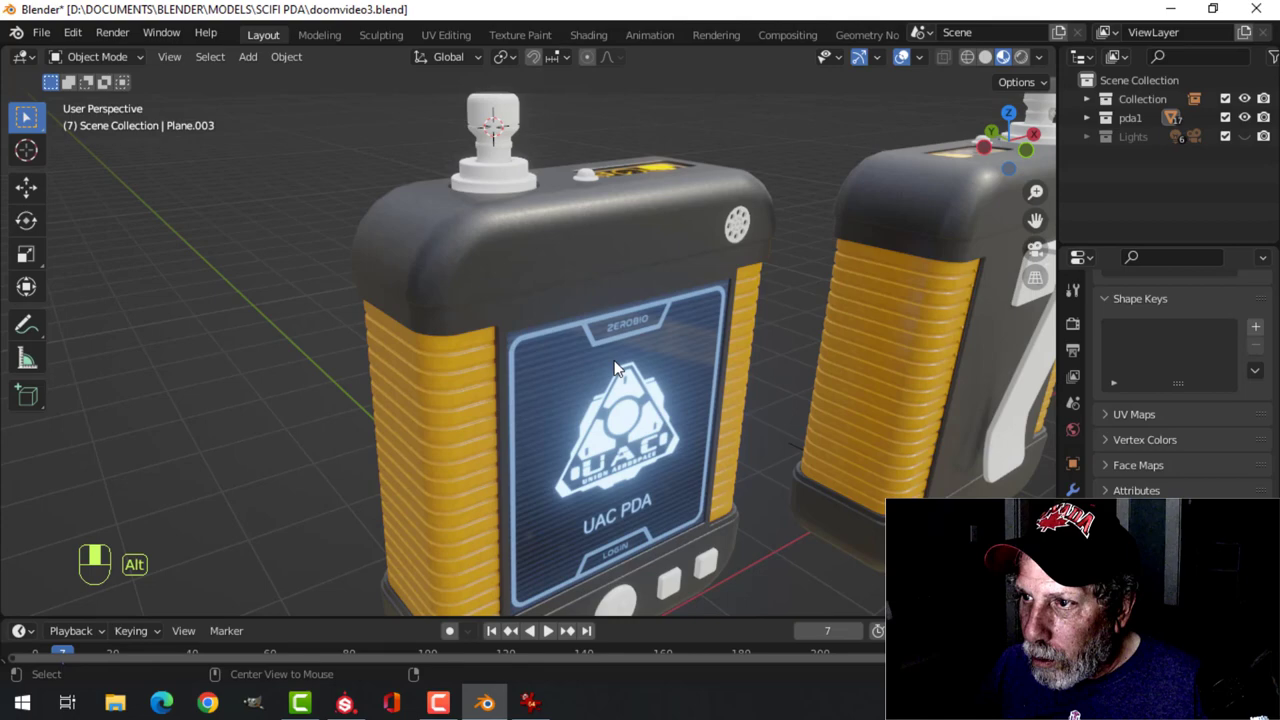
{"action": "left_click_drag", "start_coordinate": [615, 370], "coordinate": [665, 290]}
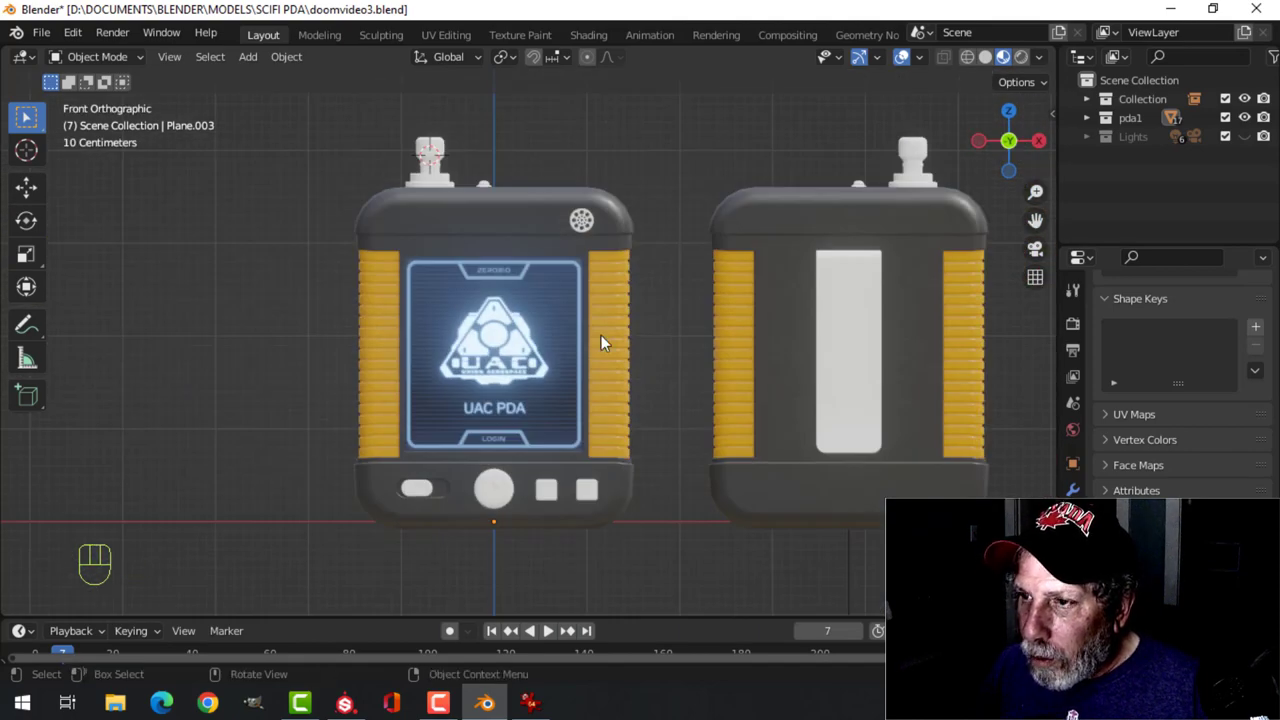
{"action": "left_click_drag", "start_coordinate": [600, 340], "coordinate": [535, 307]}
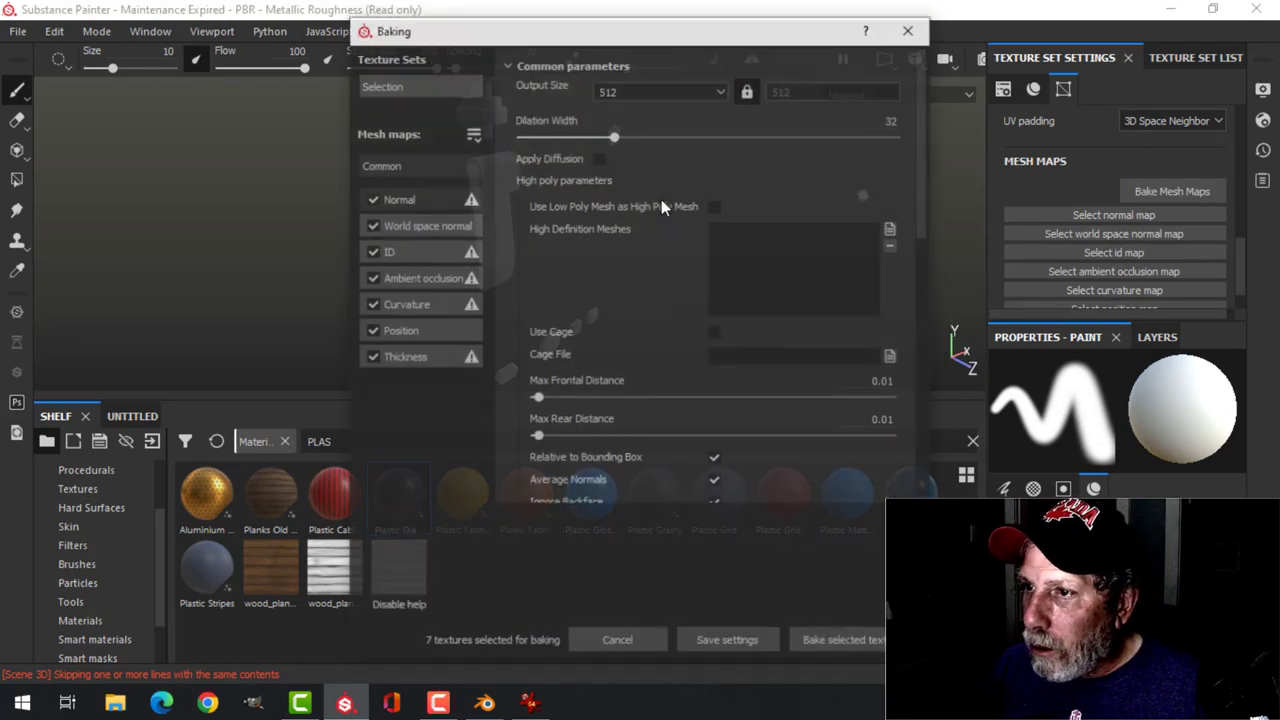
- Bake all of the Metal set's mesh maps at 2048 output size
{"action": "left_click", "coordinate": [660, 91]}
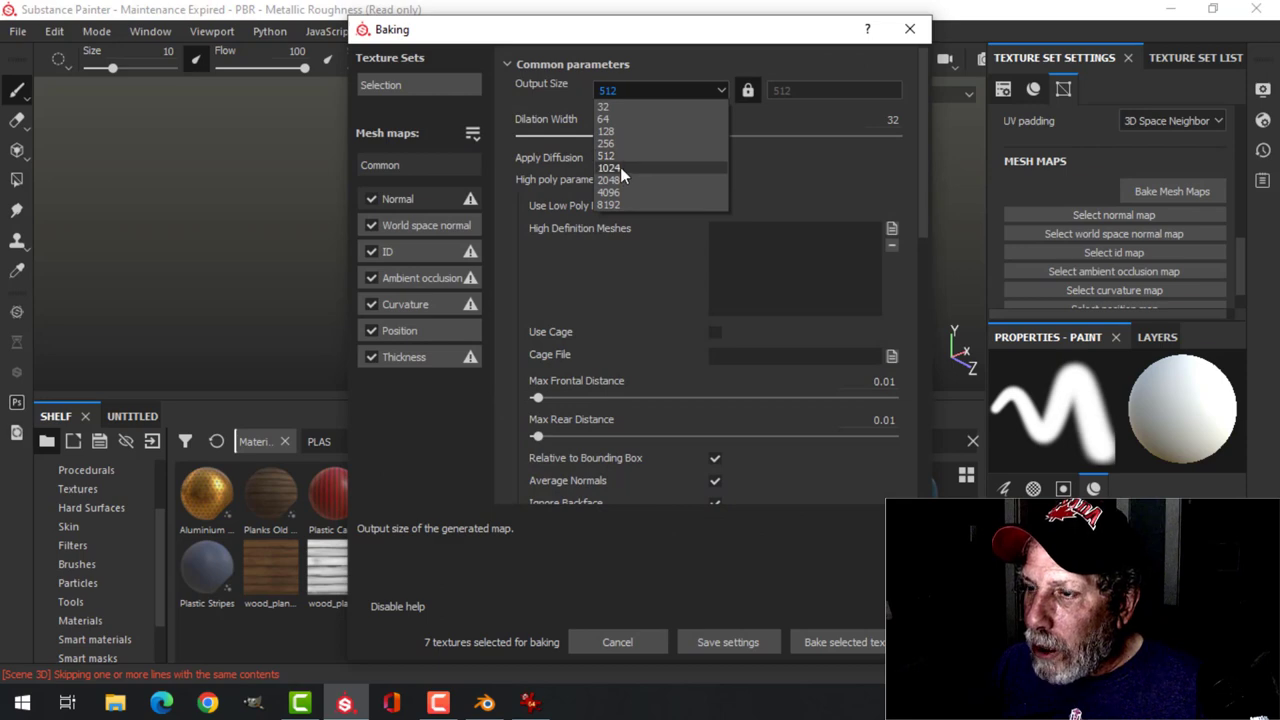
{"action": "left_click", "coordinate": [609, 179]}
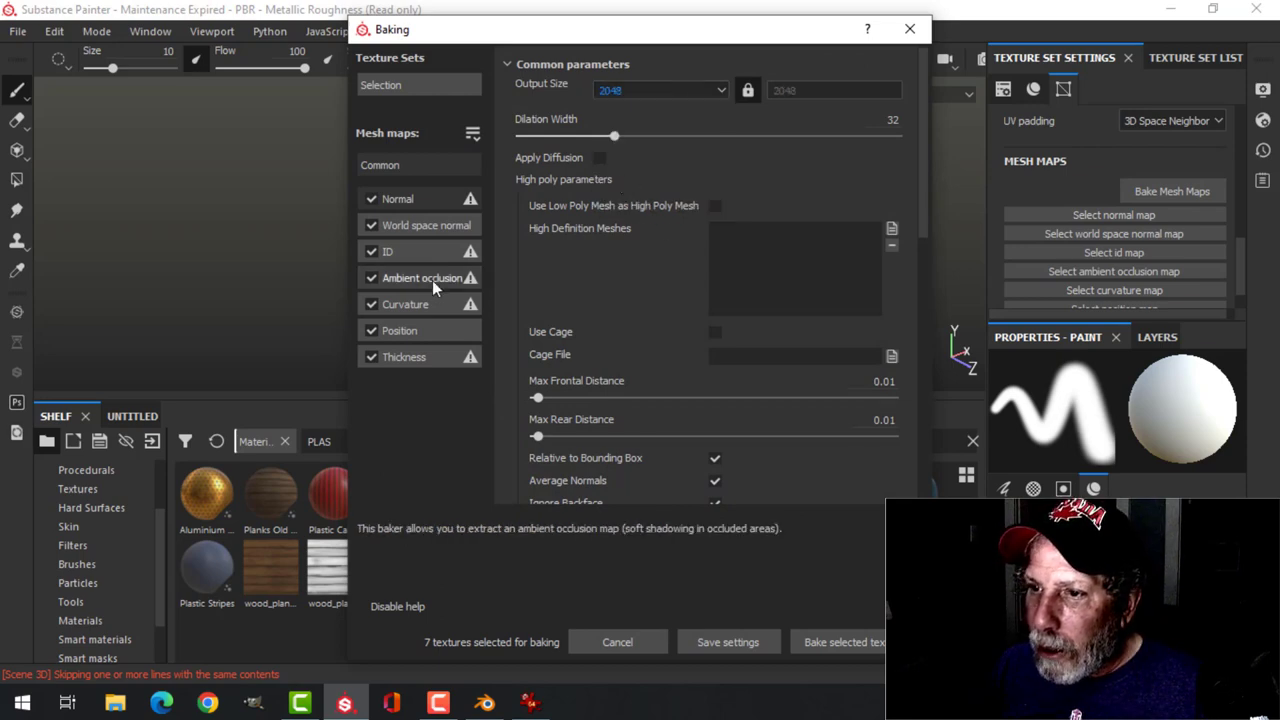
{"action": "left_click", "coordinate": [843, 642]}
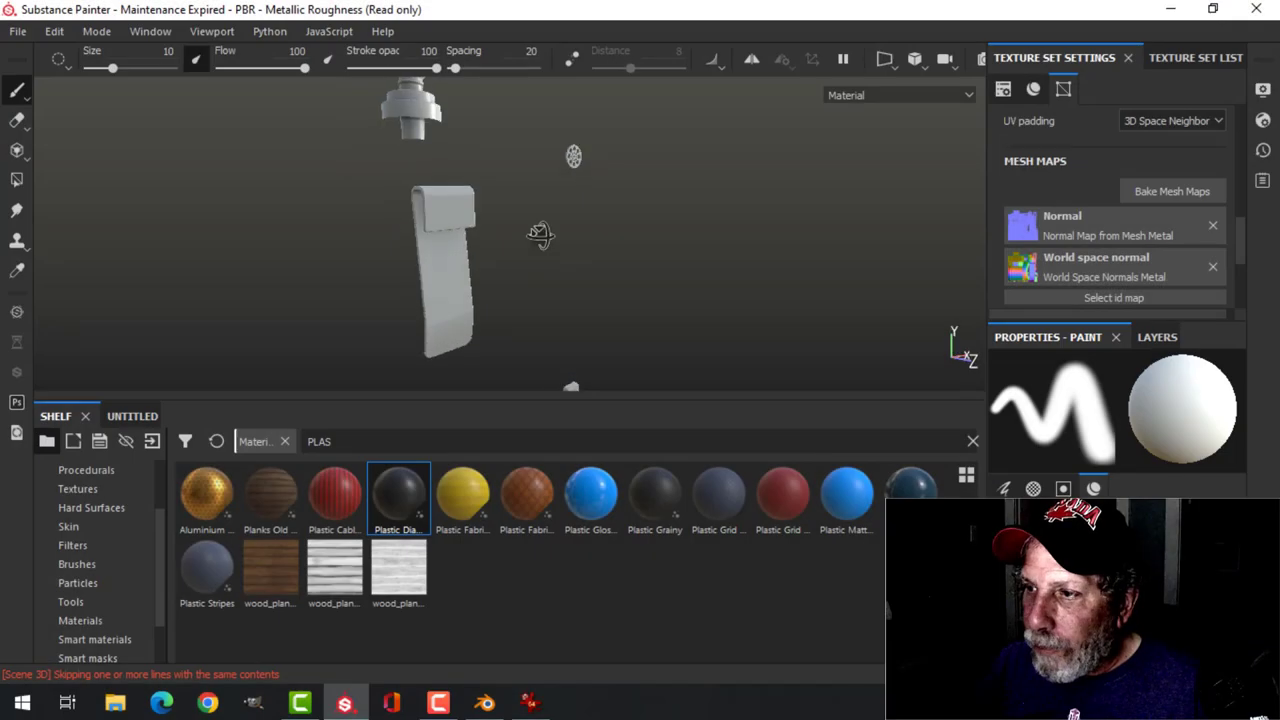
- Apply the Elliott Metal smart material to the Metal texture set
{"action": "left_click", "coordinate": [1195, 57]}
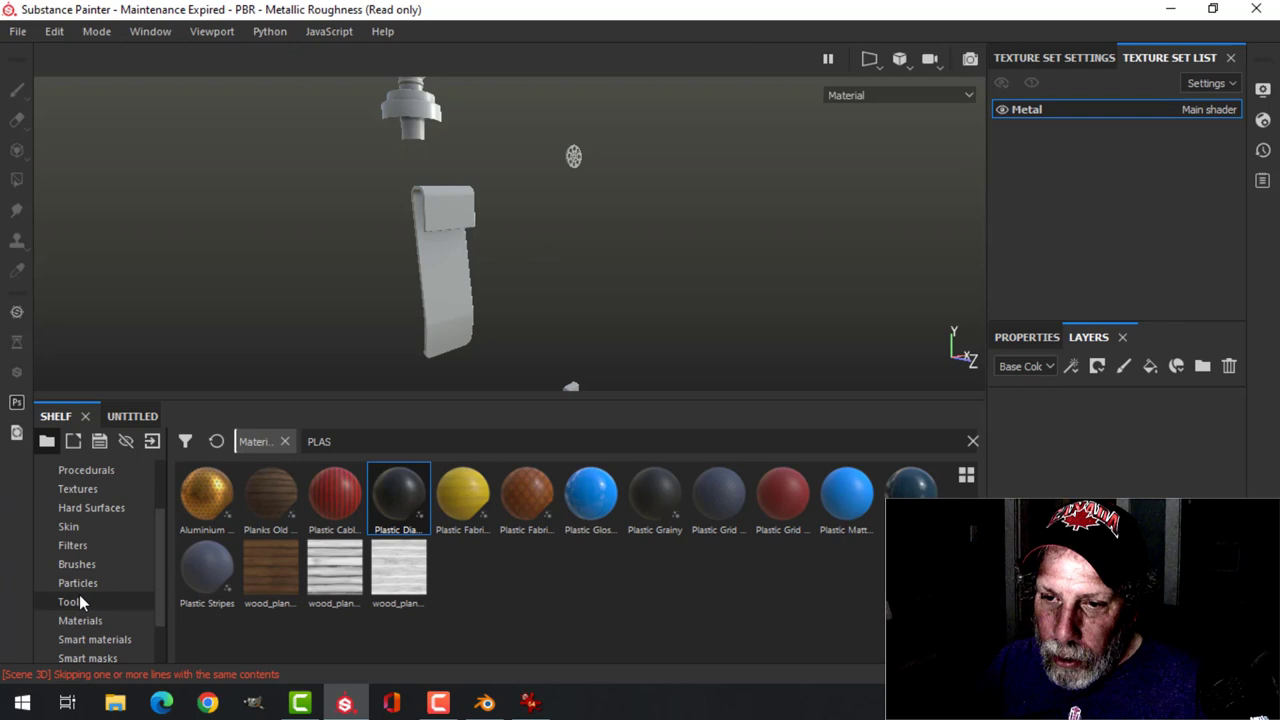
{"action": "left_click", "coordinate": [80, 620]}
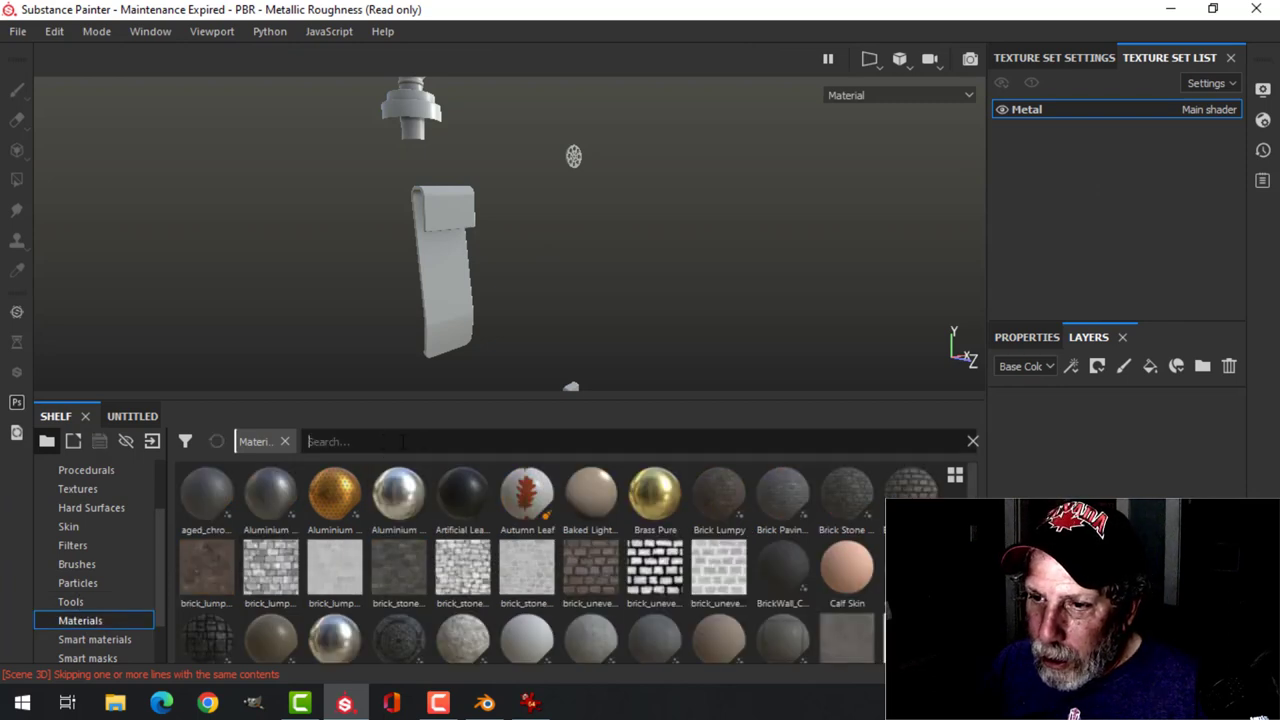
{"action": "type", "text": "METAL"}
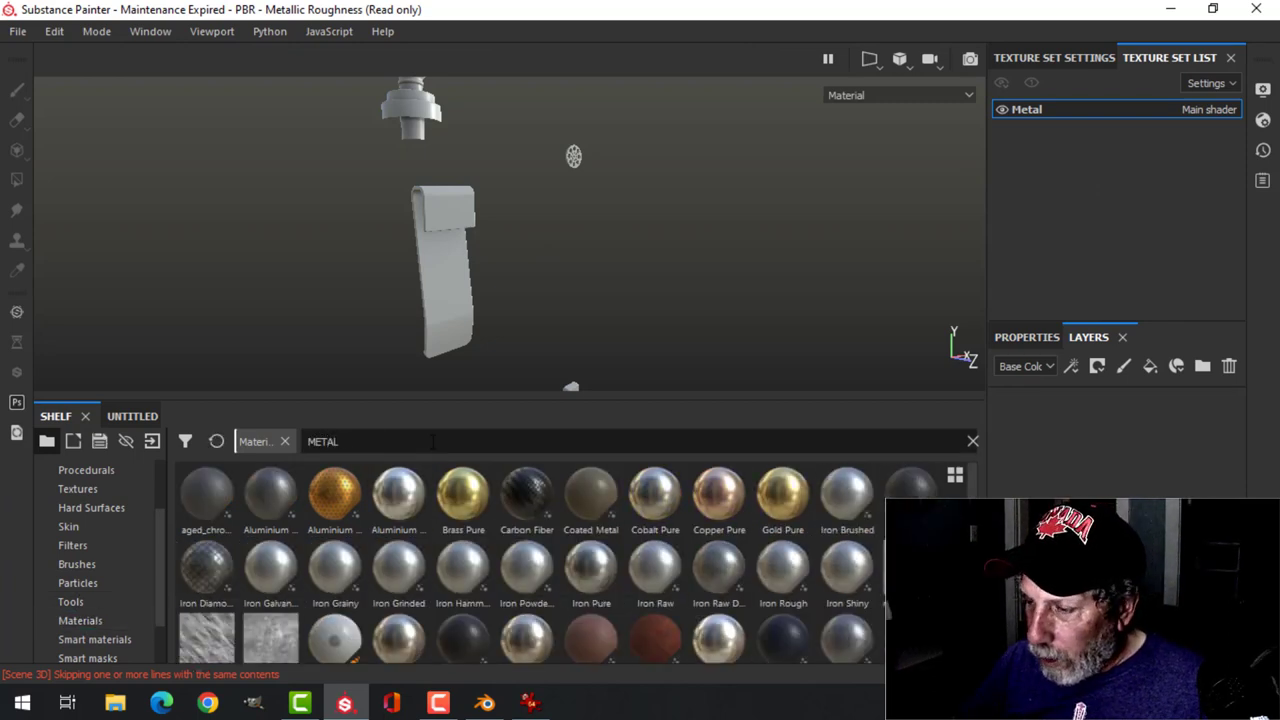
{"action": "left_click", "coordinate": [95, 639]}
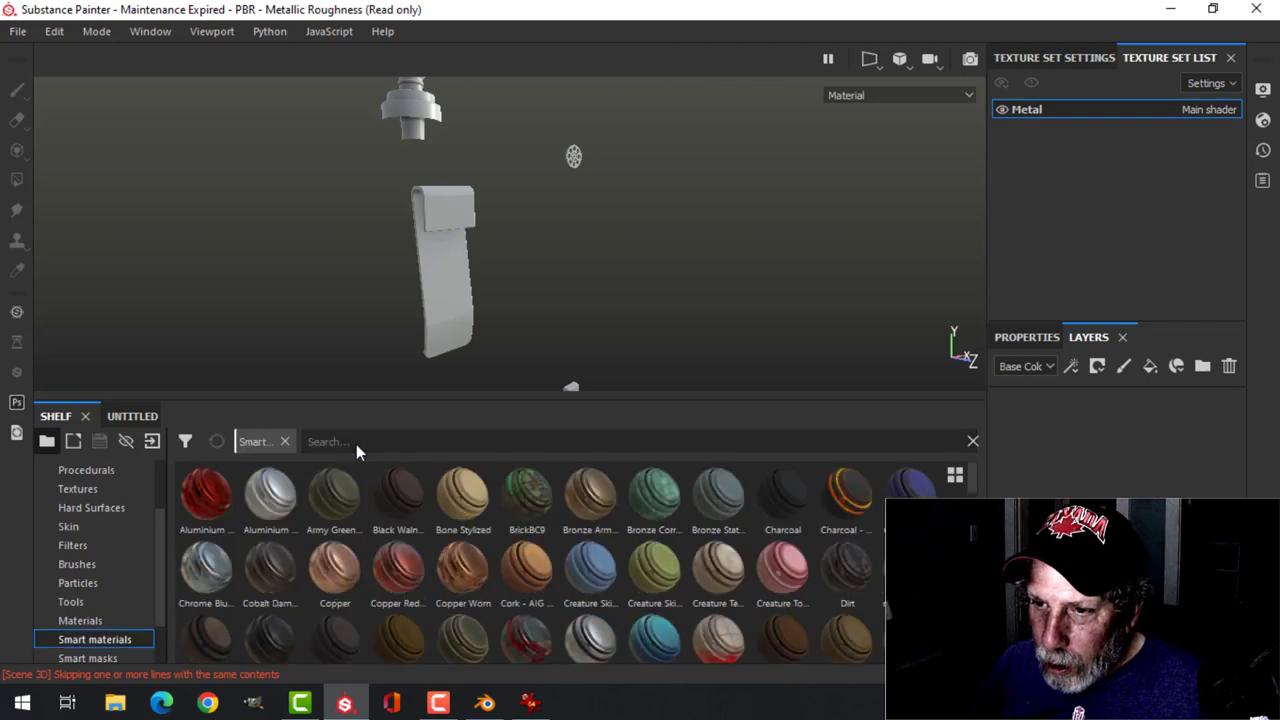
{"action": "type", "text": "METAL"}
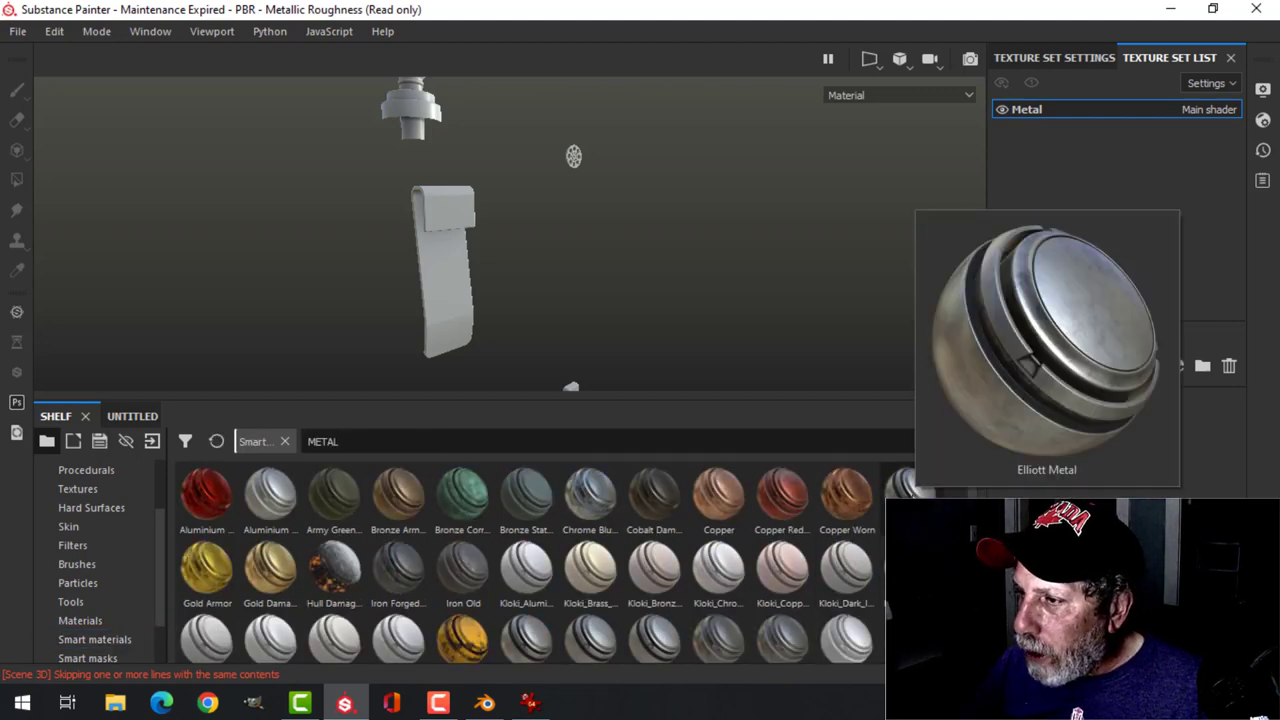
{"action": "double_click", "coordinate": [910, 490]}
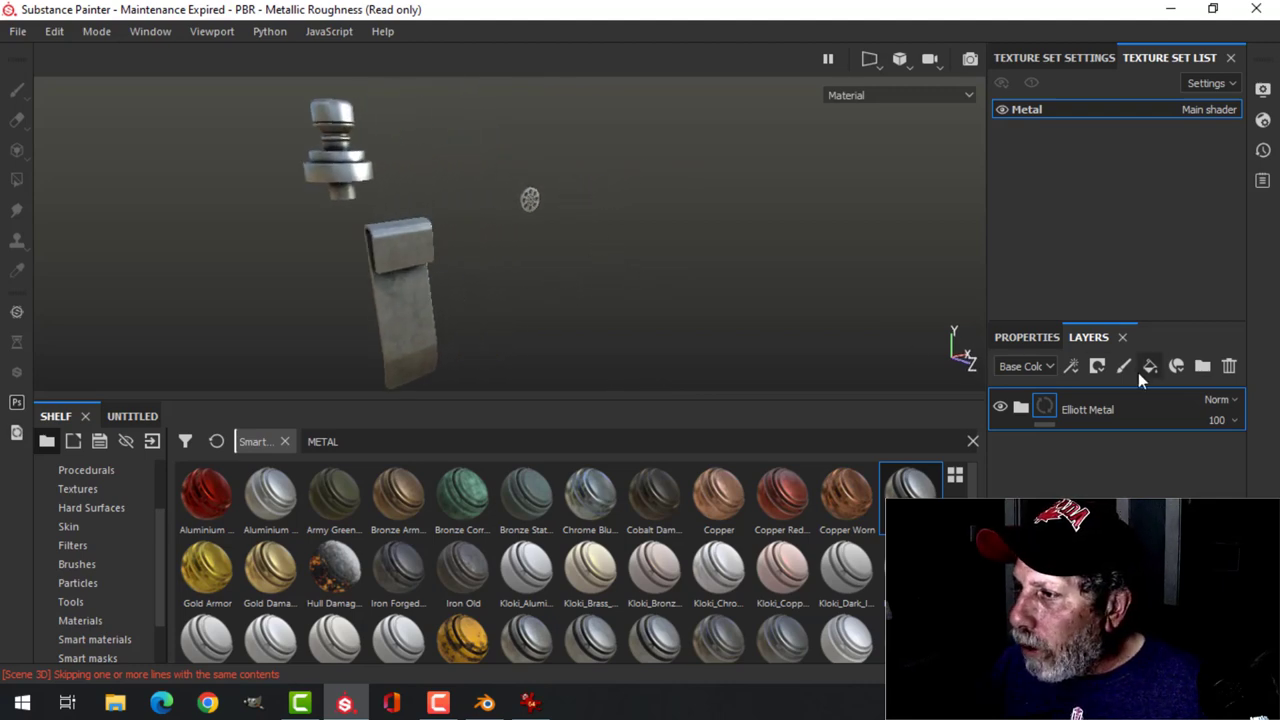
{"action": "mouse_move", "coordinate": [1149, 366]}
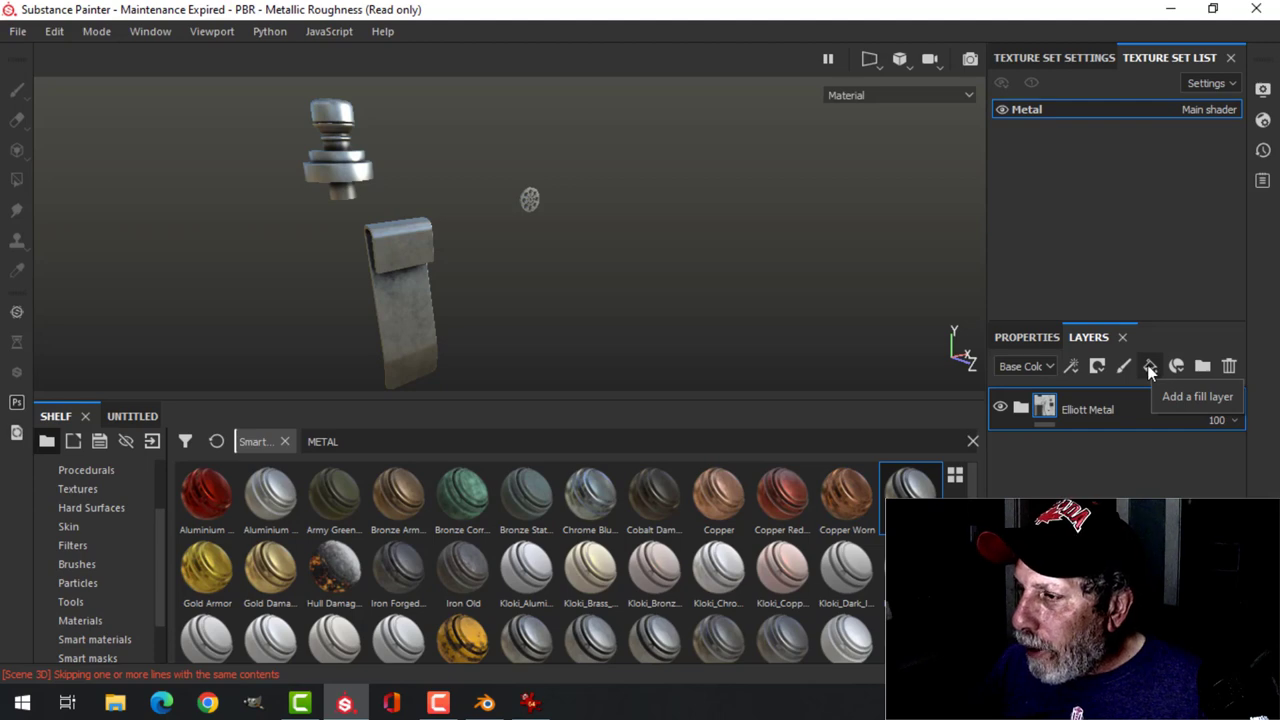
- Add an empty fill layer above it and search the materials shelf for PAST
{"action": "left_click", "coordinate": [1150, 366]}
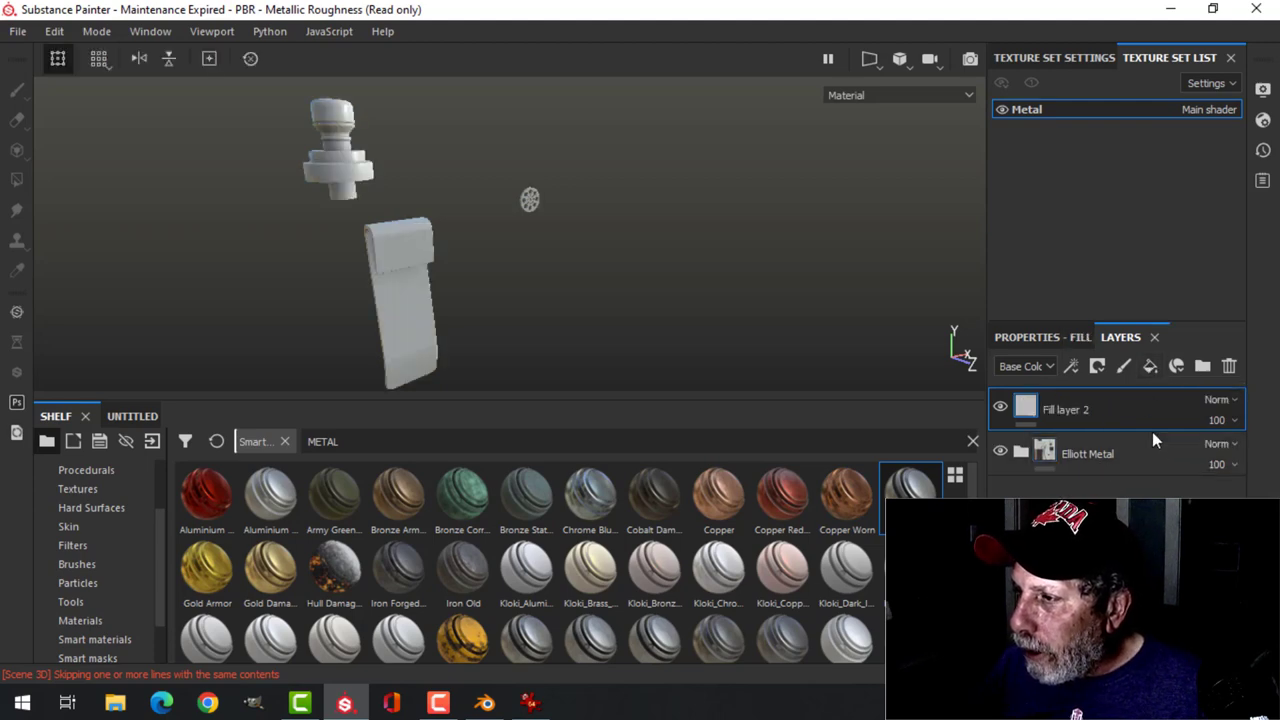
{"action": "mouse_move", "coordinate": [1098, 385]}
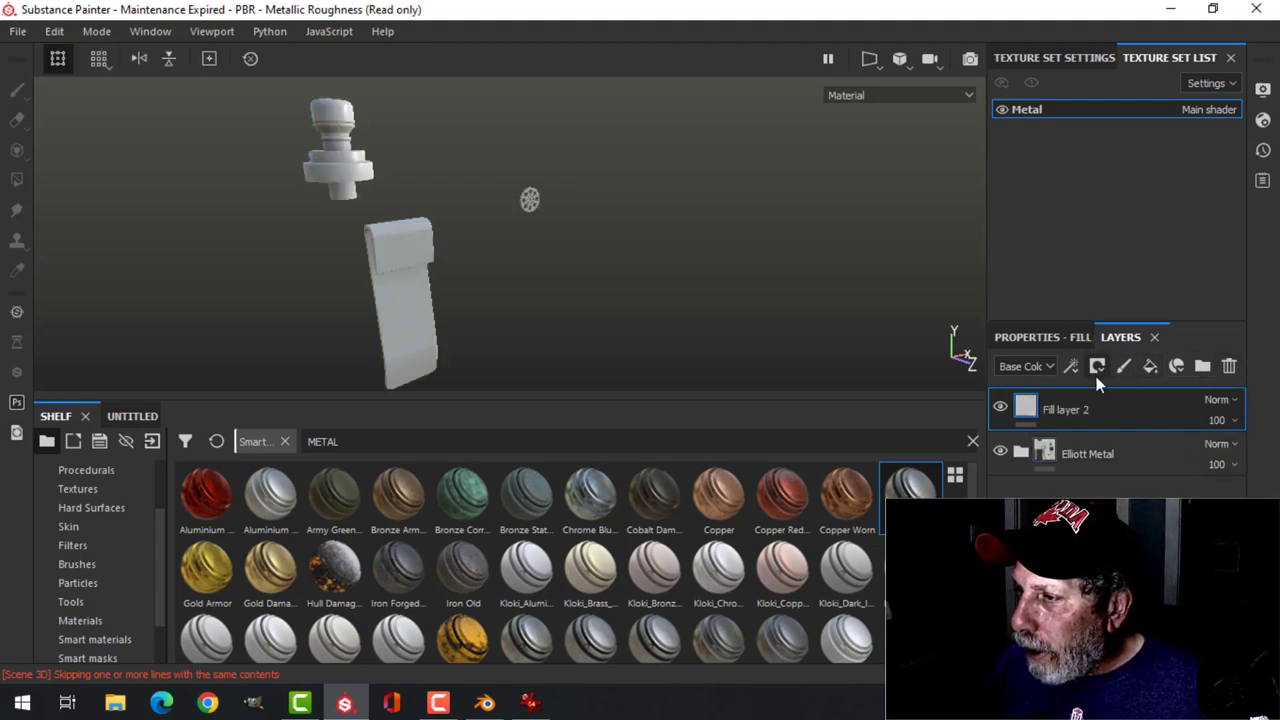
{"action": "left_click", "coordinate": [80, 620]}
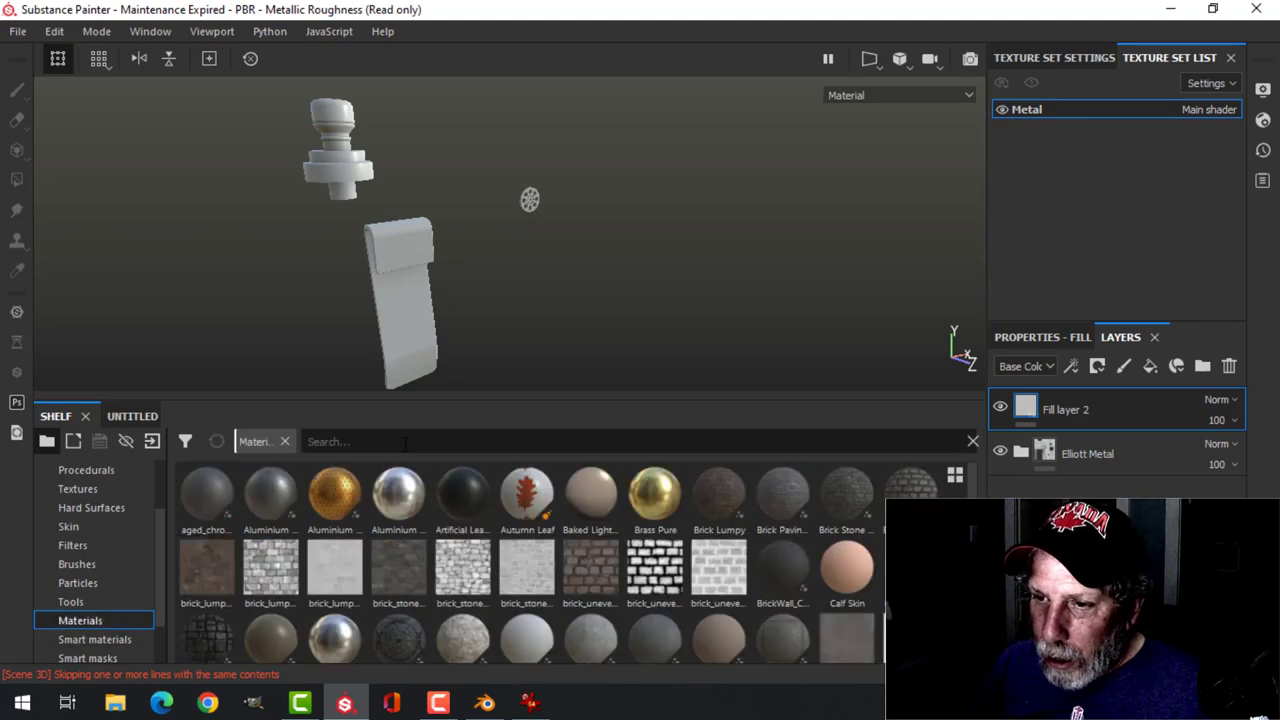
{"action": "type", "text": "PAST"}
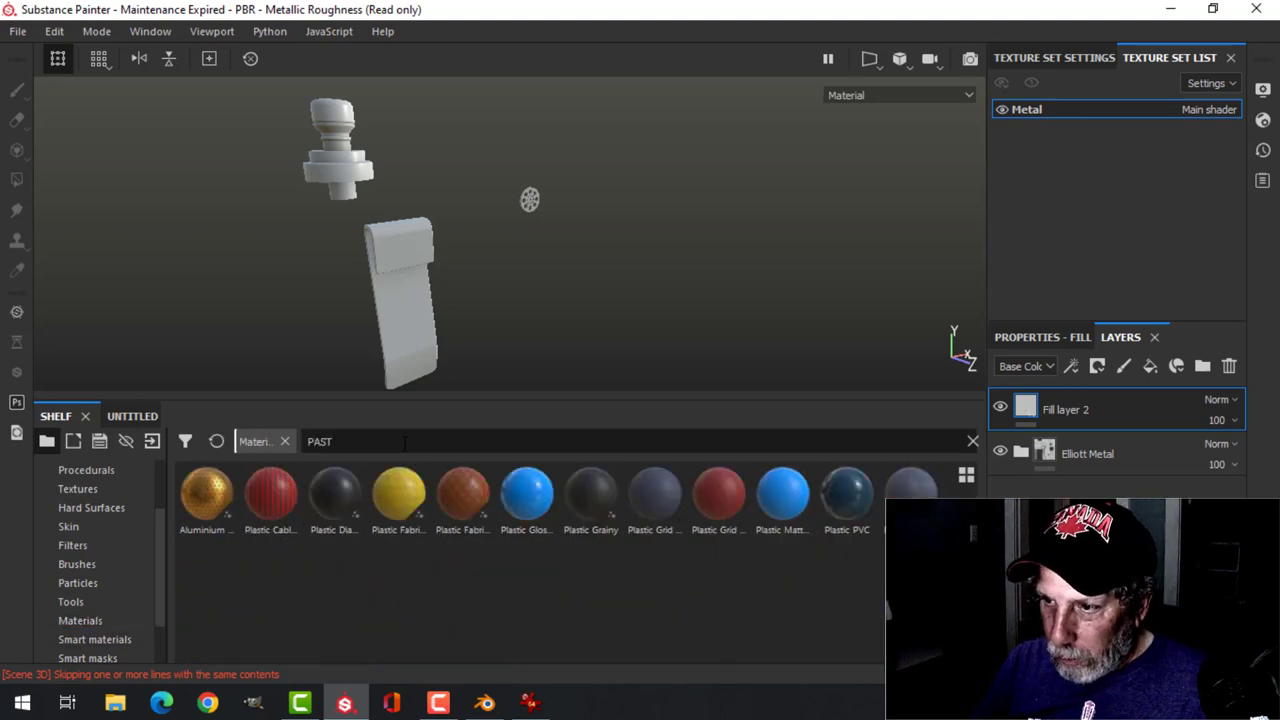
- Fill layer 2 with Plastic Grainy and add a black mask to it
{"action": "left_click", "coordinate": [590, 495]}
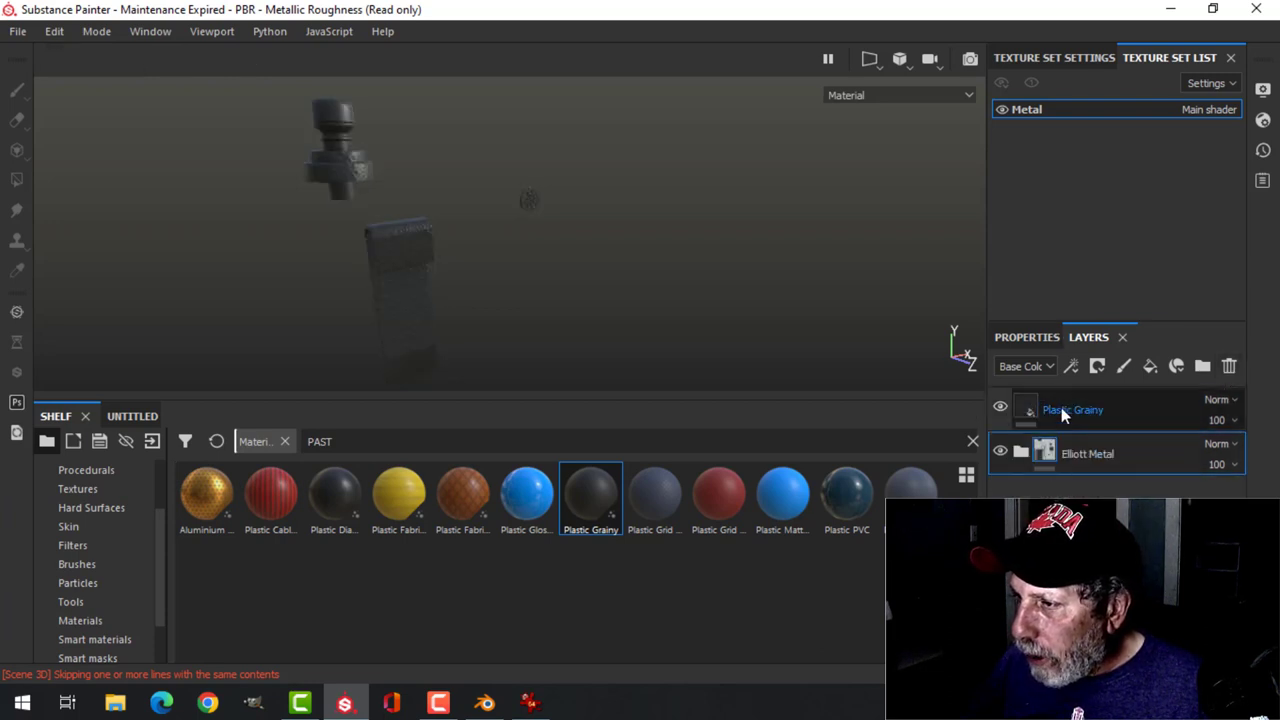
{"action": "left_click", "coordinate": [1072, 409]}
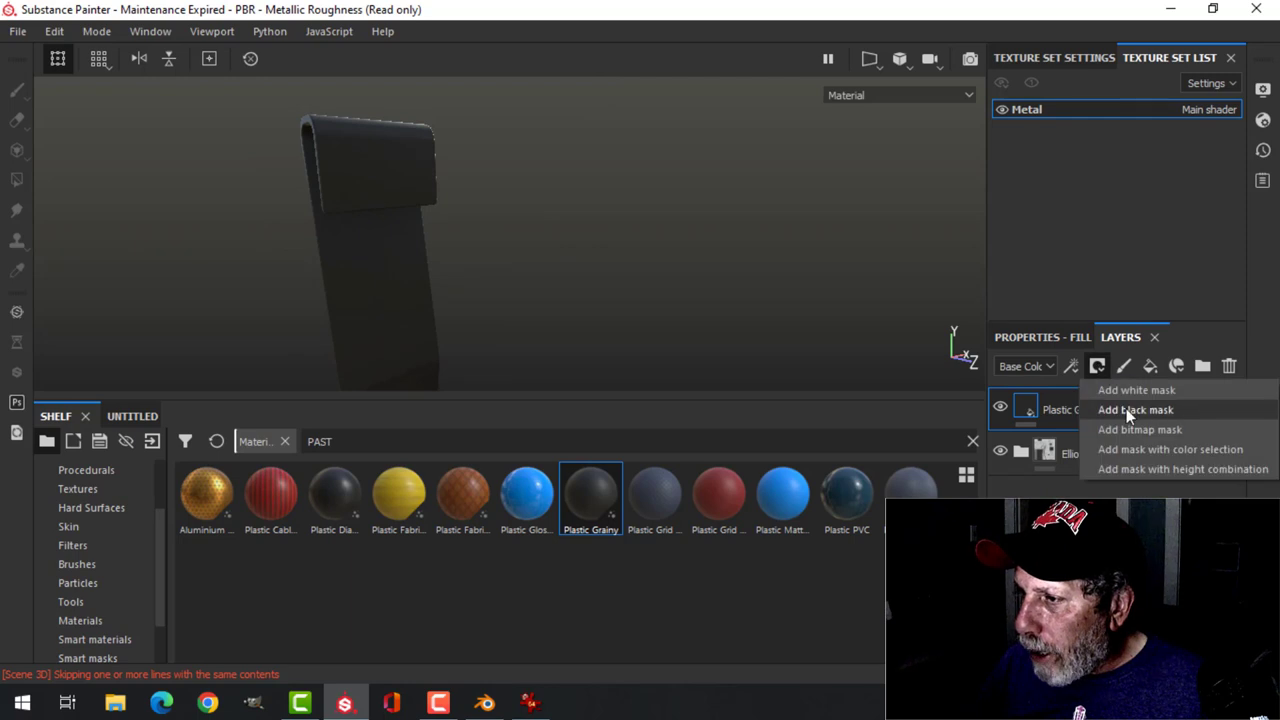
{"action": "left_click", "coordinate": [1135, 410]}
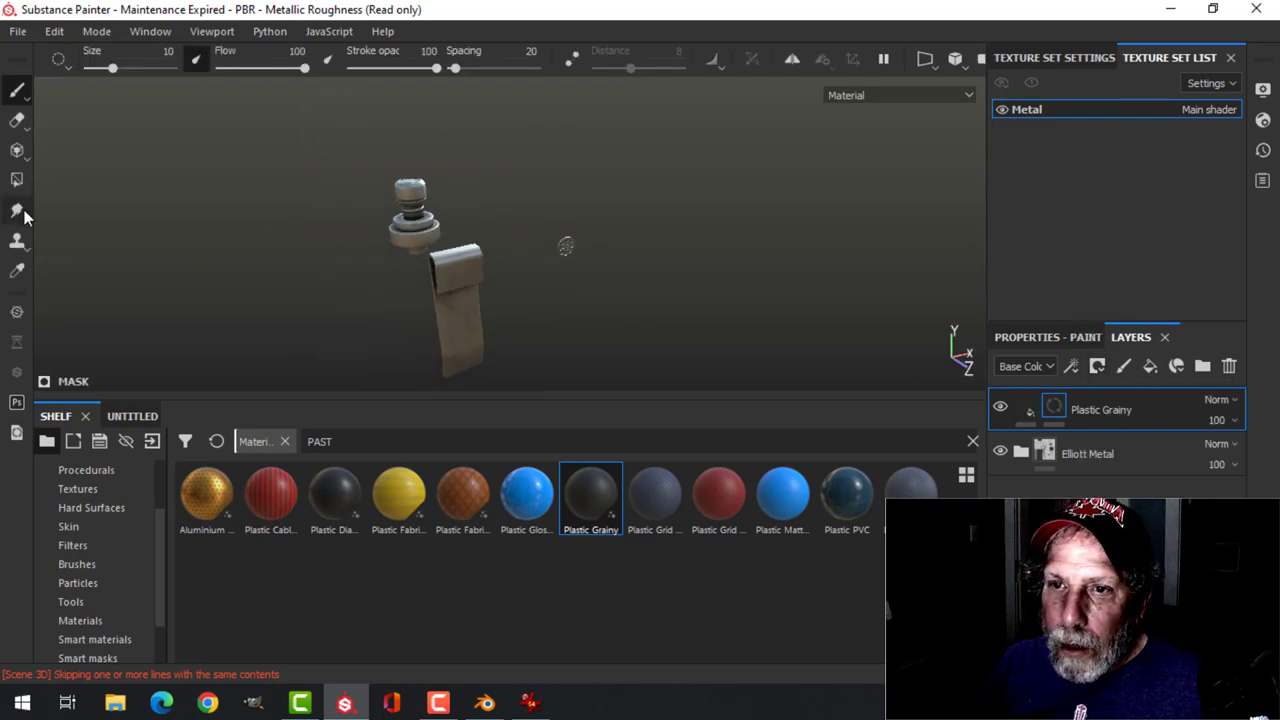
- Polygon-fill the mask on the grip, body and button meshes with color 1, leaving the knob metal
{"action": "left_click", "coordinate": [17, 180]}
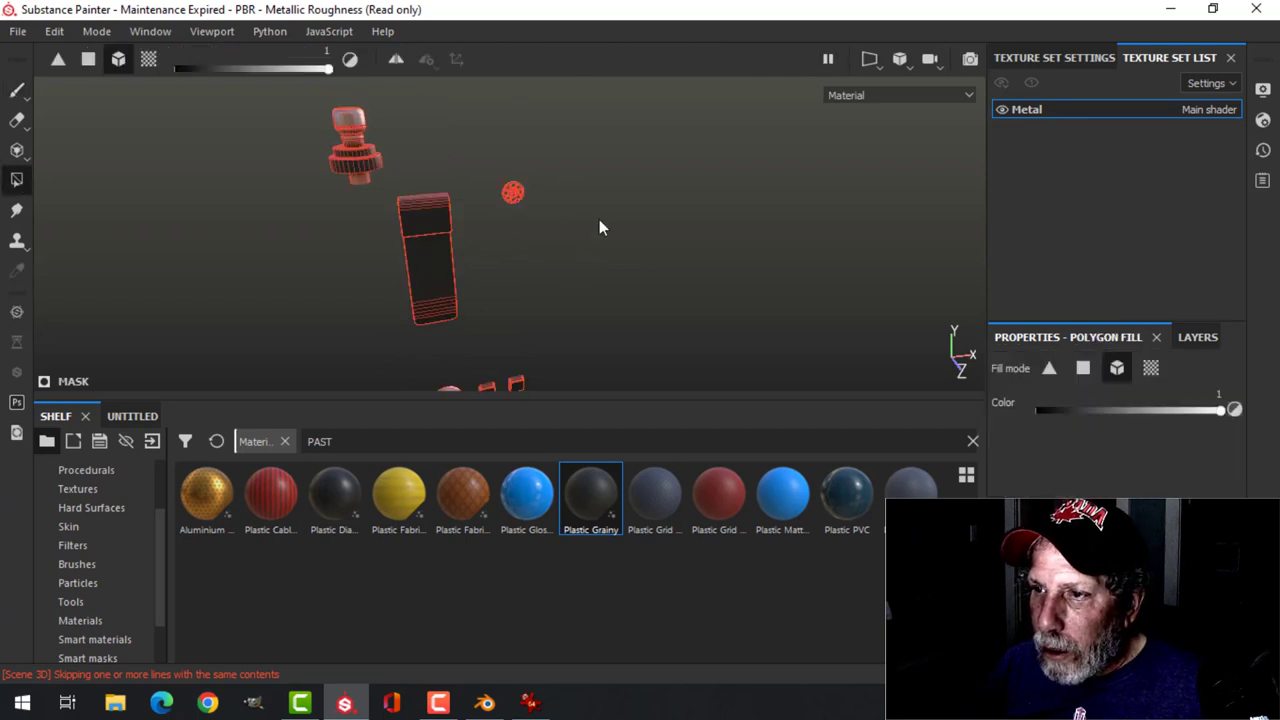
{"action": "left_click", "coordinate": [16, 90]}
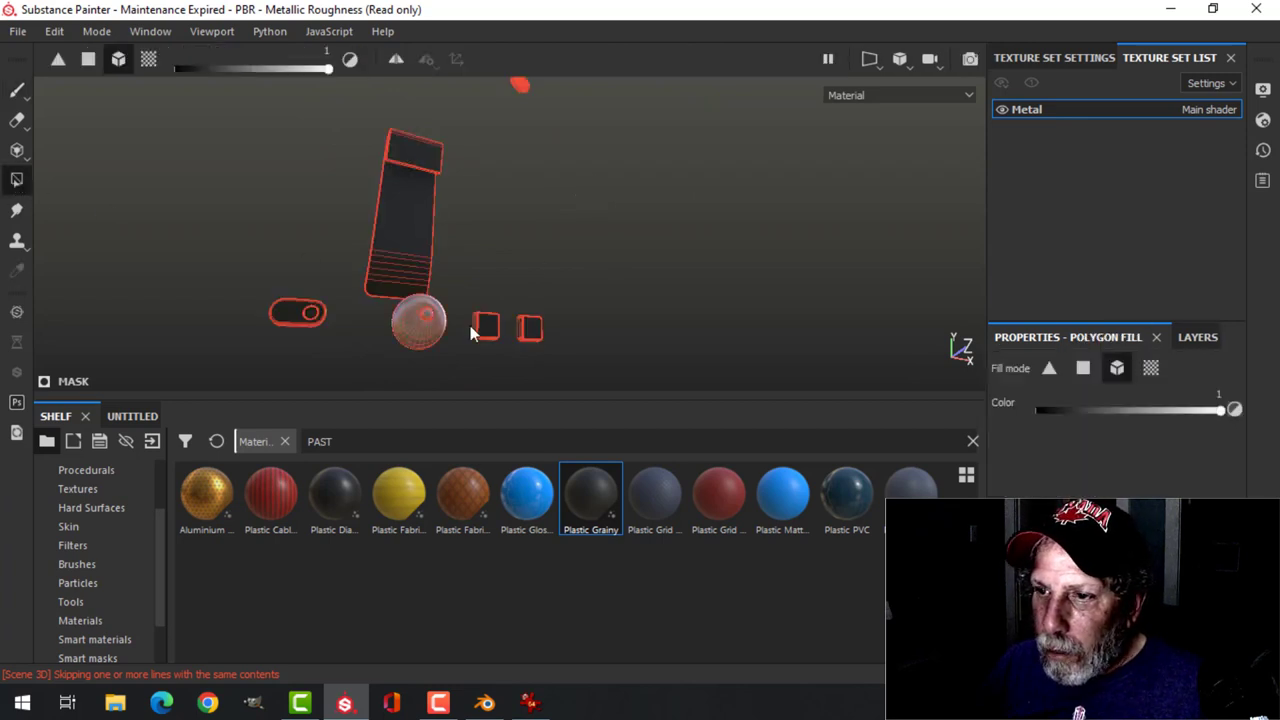
{"action": "mouse_move", "coordinate": [201, 227]}
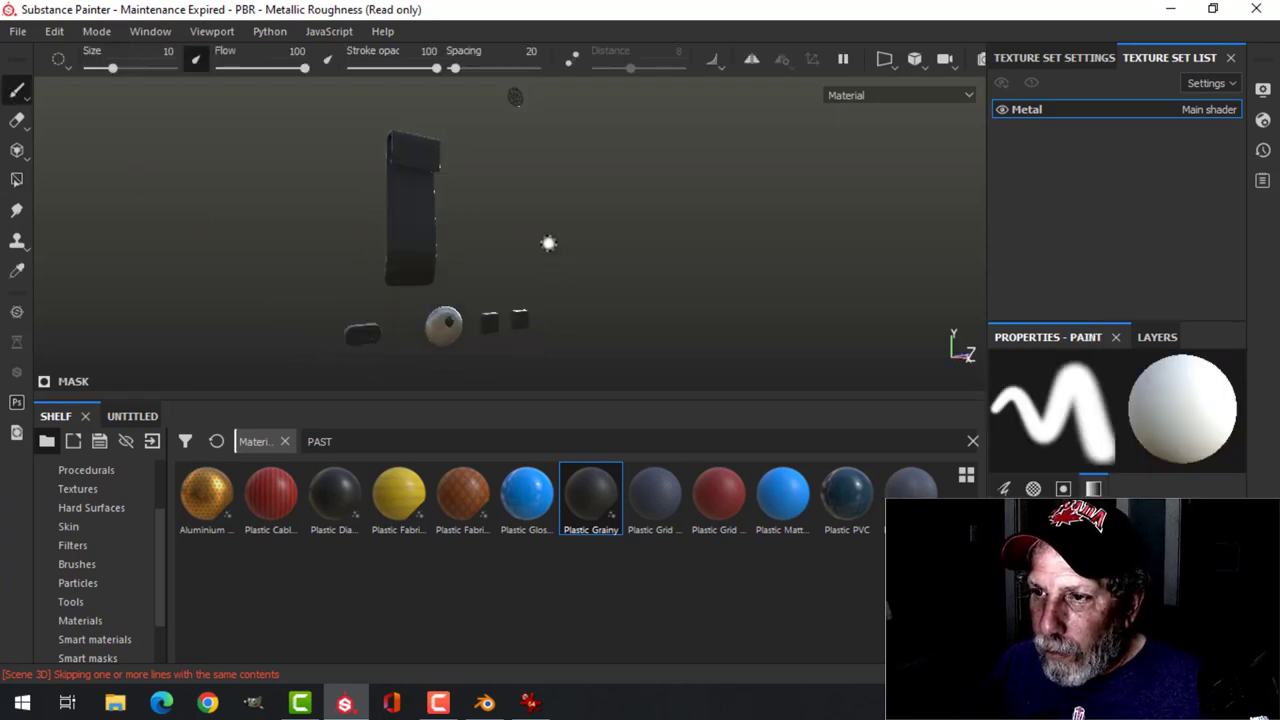
{"action": "left_click", "coordinate": [484, 702]}
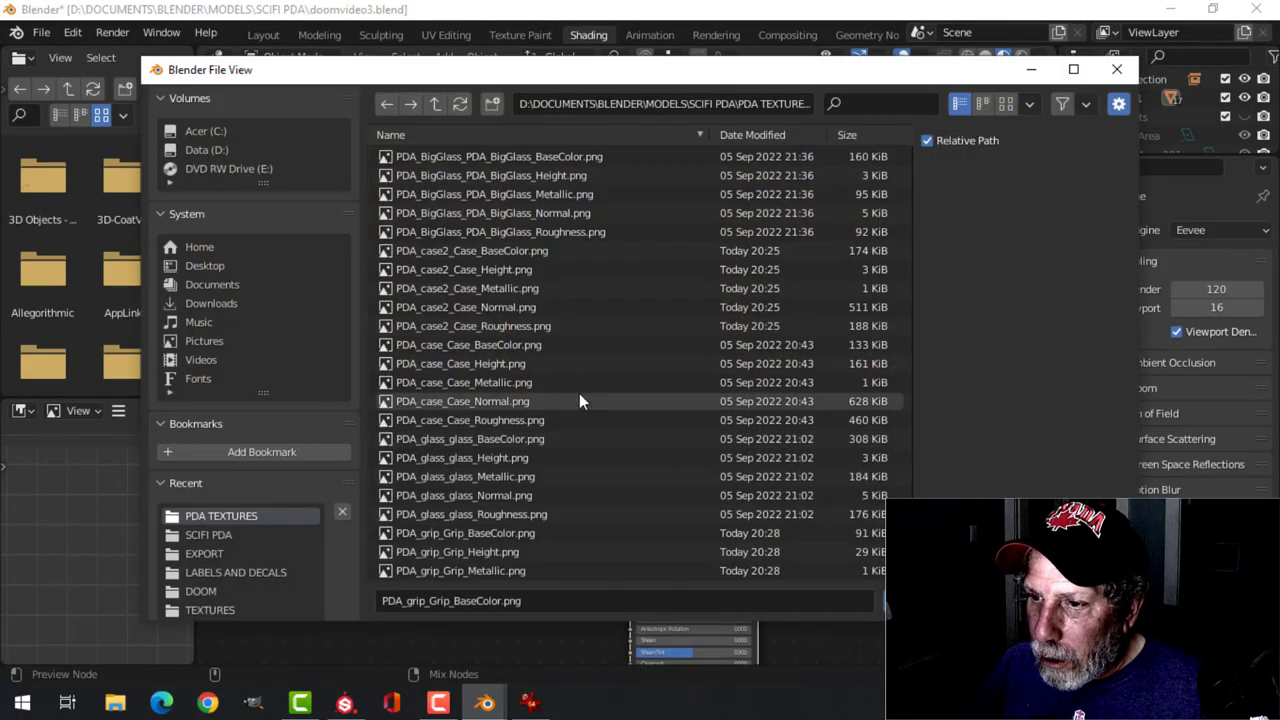
- Load the PDA_metal_Metal textures into the Metal material, then orbit the PDA in Layout
{"action": "scroll", "scroll_direction": "down", "scroll_amount": 3}
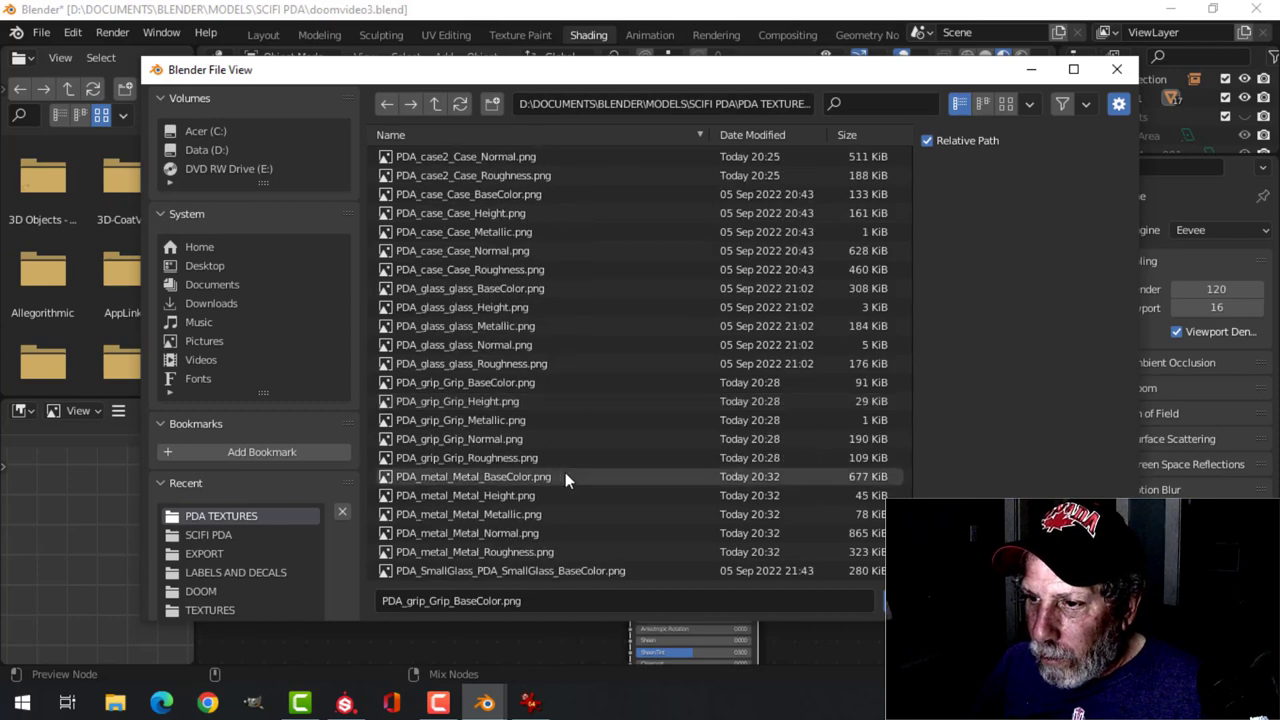
{"action": "left_click", "coordinate": [473, 476]}
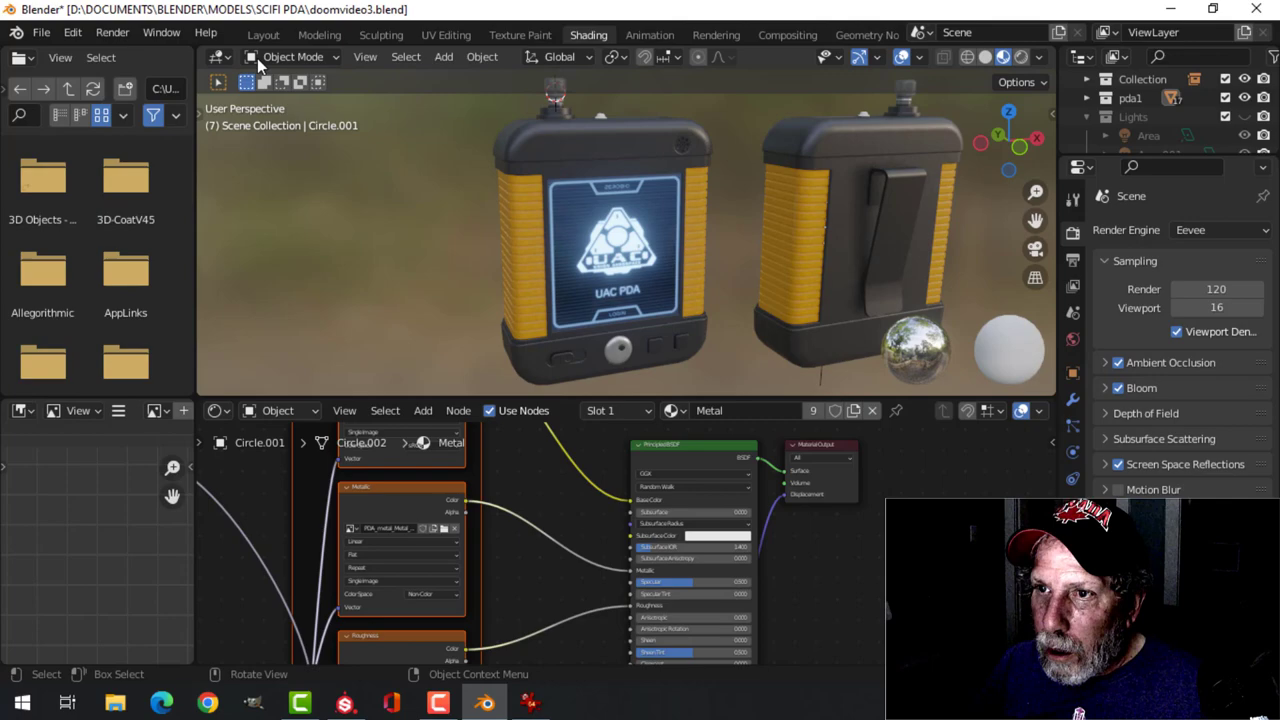
{"action": "left_click", "coordinate": [263, 34]}
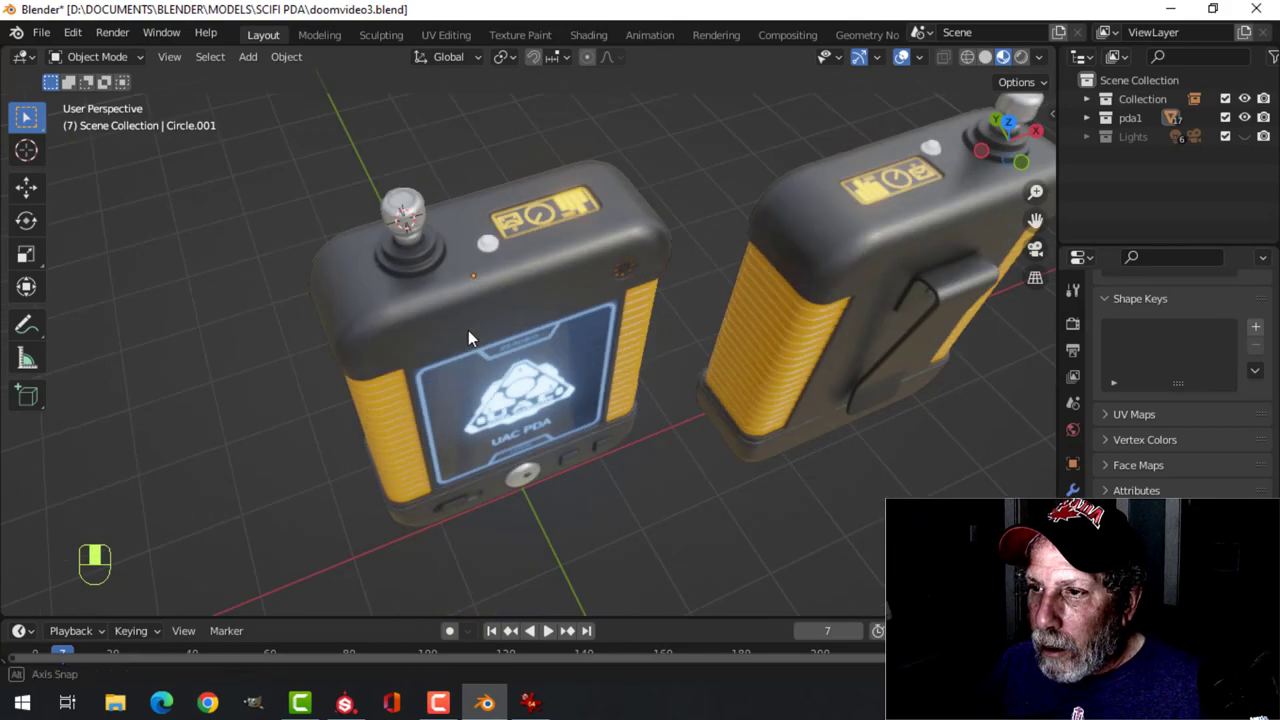
{"action": "left_click_drag", "start_coordinate": [470, 340], "coordinate": [580, 254]}
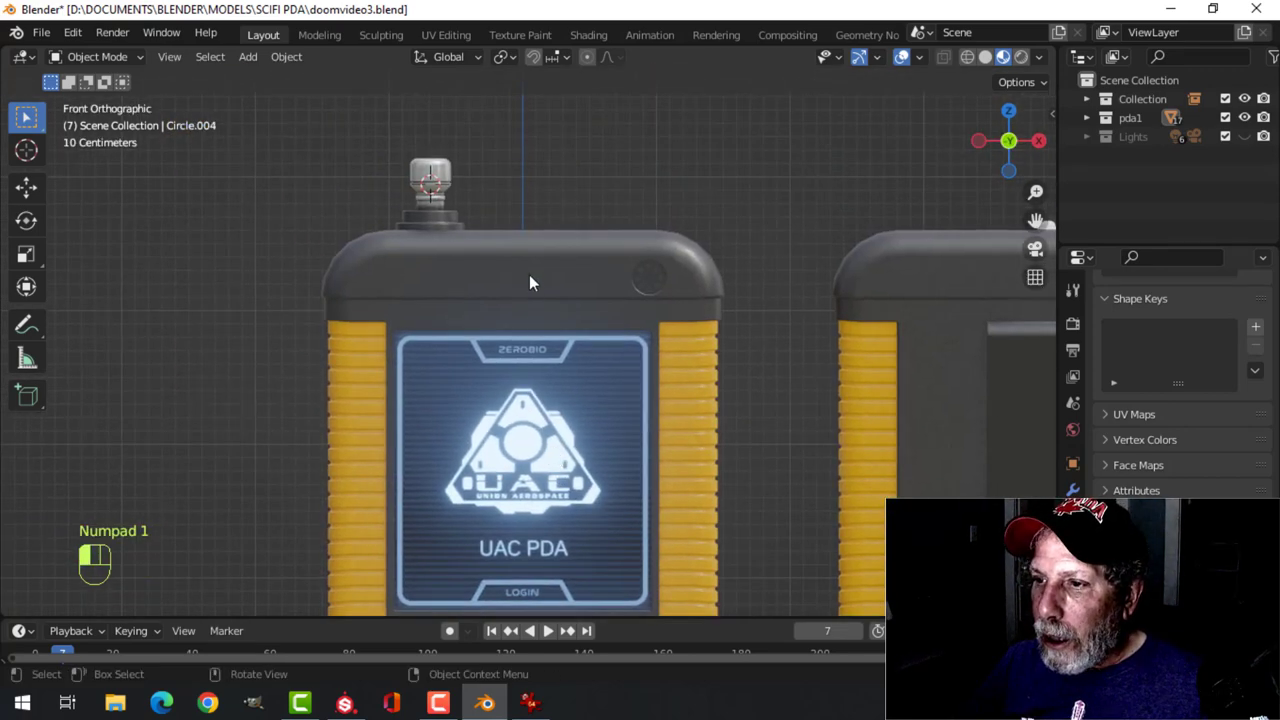
- Import the PDA 001 label from LABELS AND DECALS as an image plane
{"action": "key", "text": "Tab"}
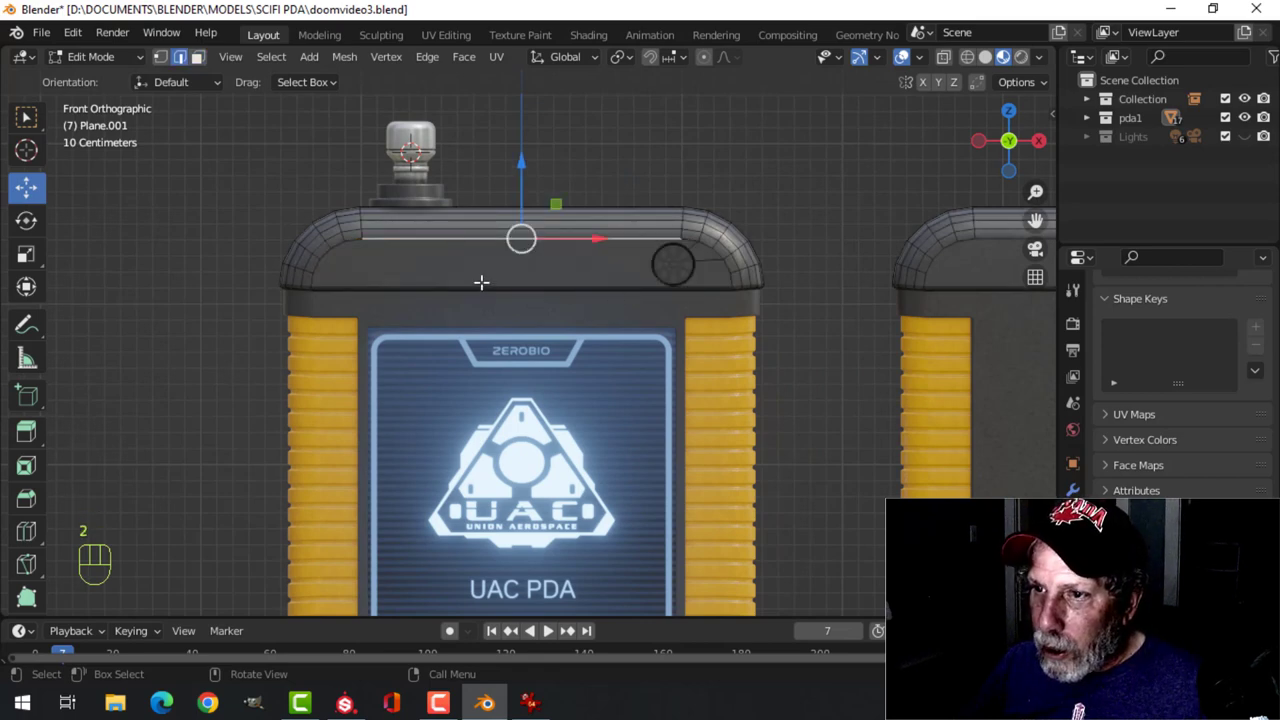
{"action": "key", "text": "shift+s"}
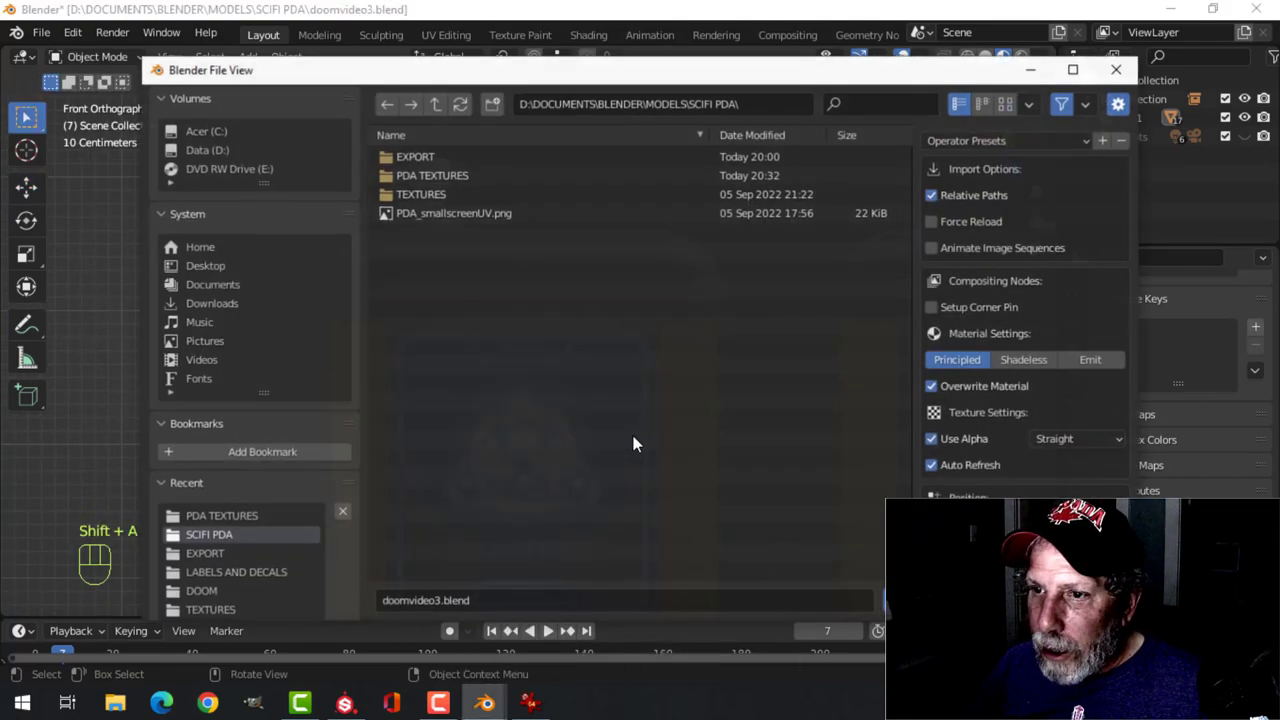
{"action": "left_click", "coordinate": [235, 572]}
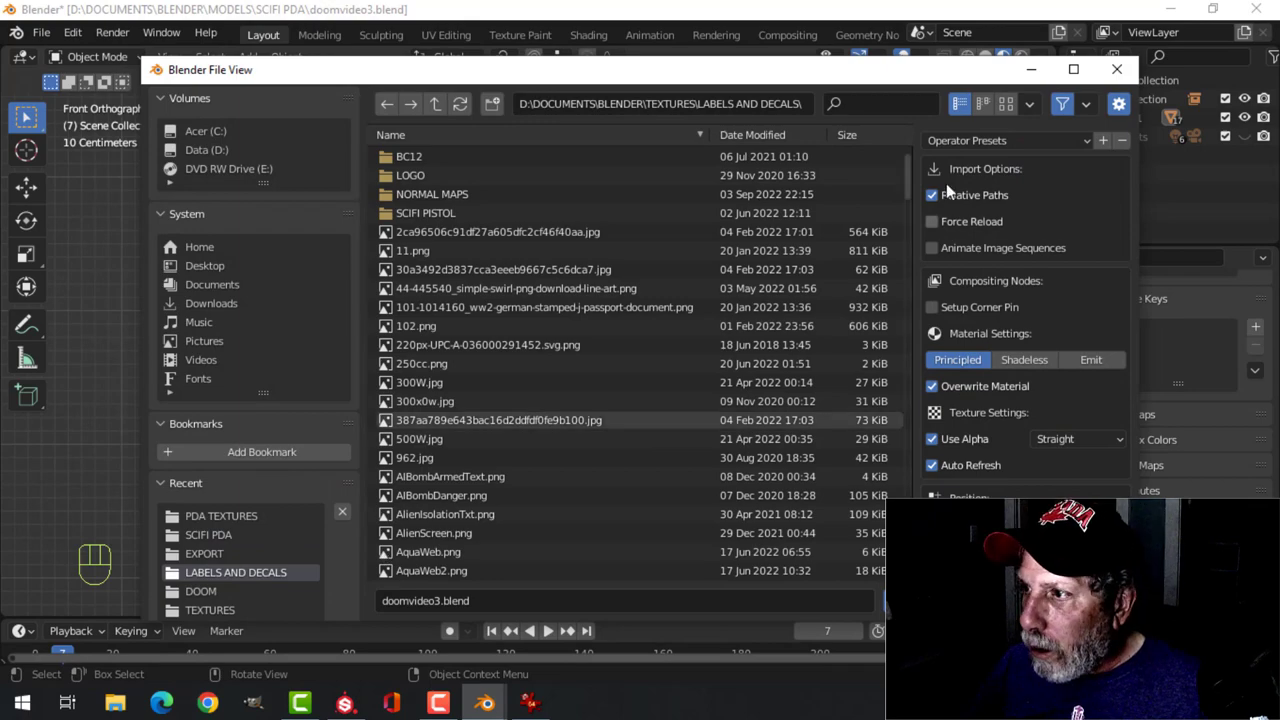
{"action": "left_click", "coordinate": [1005, 103]}
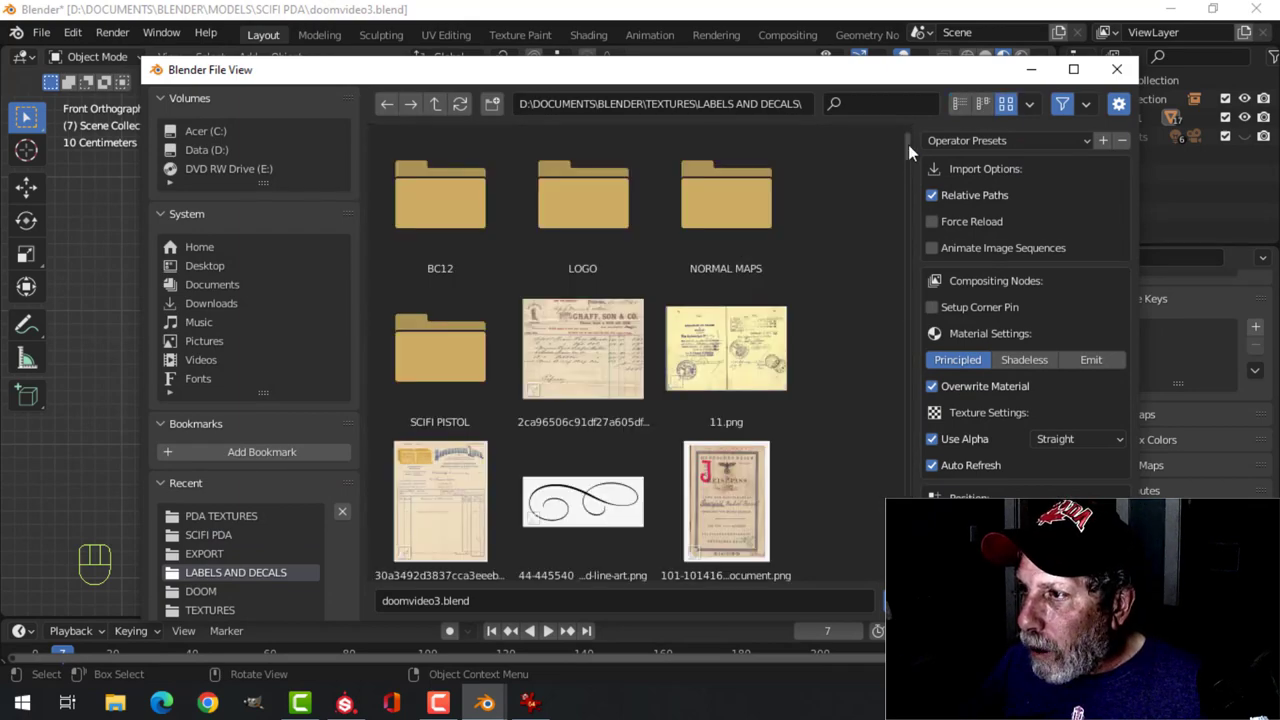
{"action": "scroll", "scroll_direction": "down", "scroll_amount": 3}
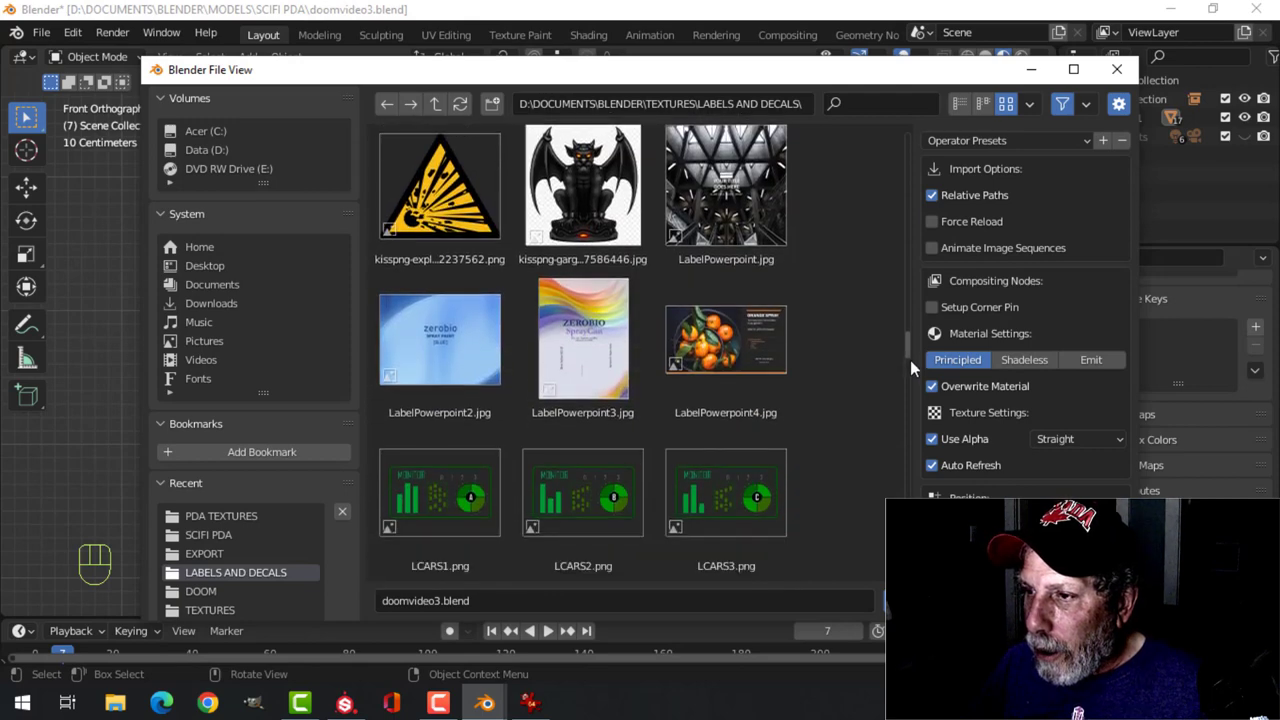
{"action": "scroll", "scroll_direction": "down", "scroll_amount": 3}
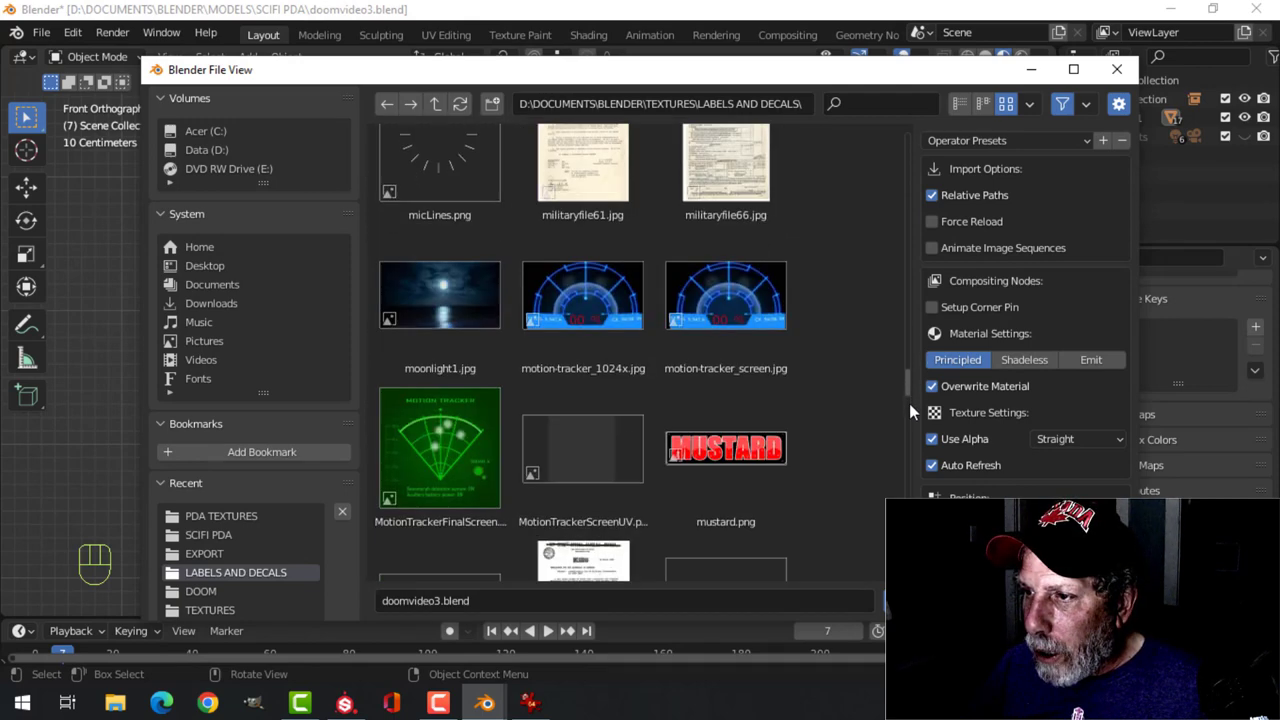
{"action": "scroll", "scroll_direction": "down", "scroll_amount": 3}
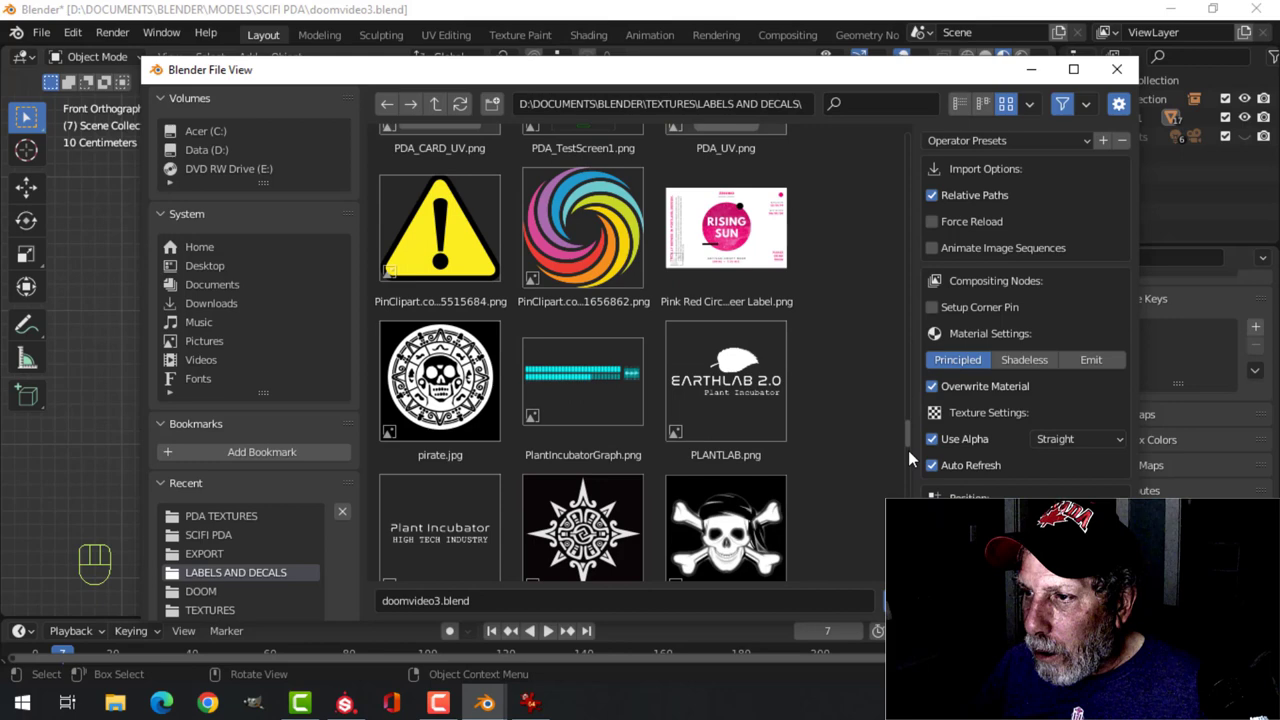
{"action": "scroll", "scroll_direction": "down", "scroll_amount": 3}
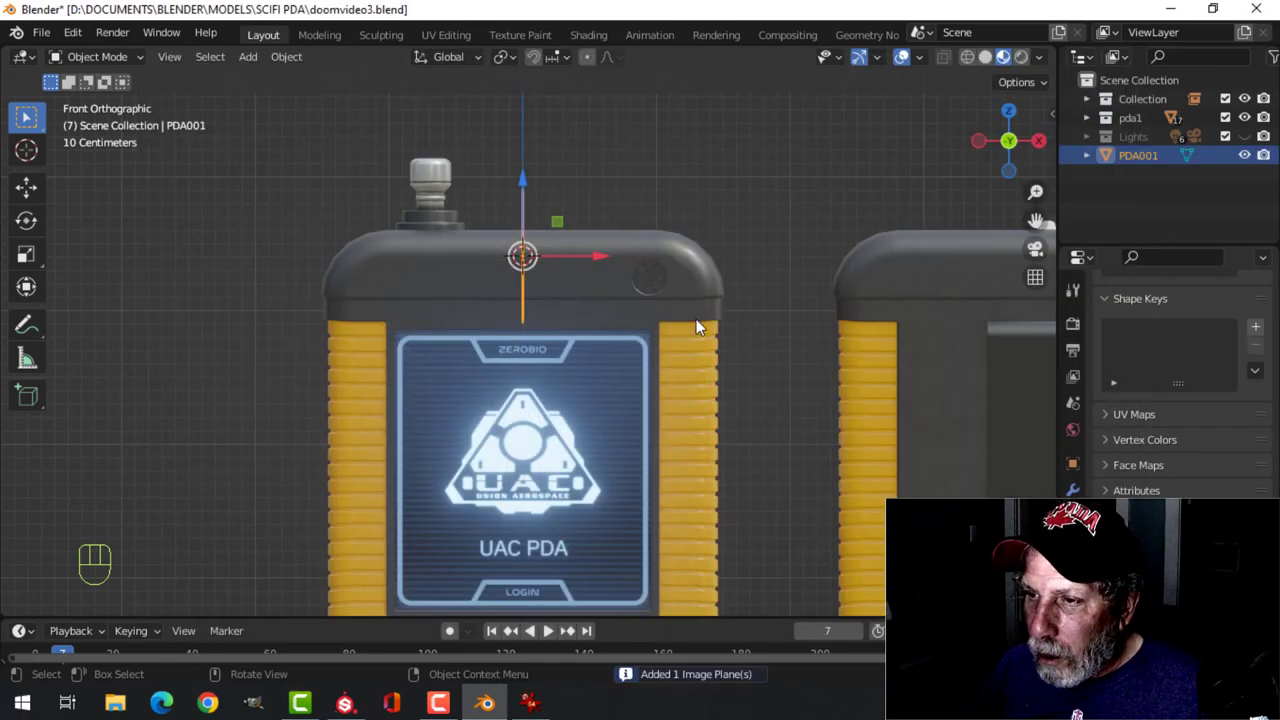
- In front view, fit the PDA 001 plane onto the top housing just above the screen
{"action": "key", "text": "Tab"}
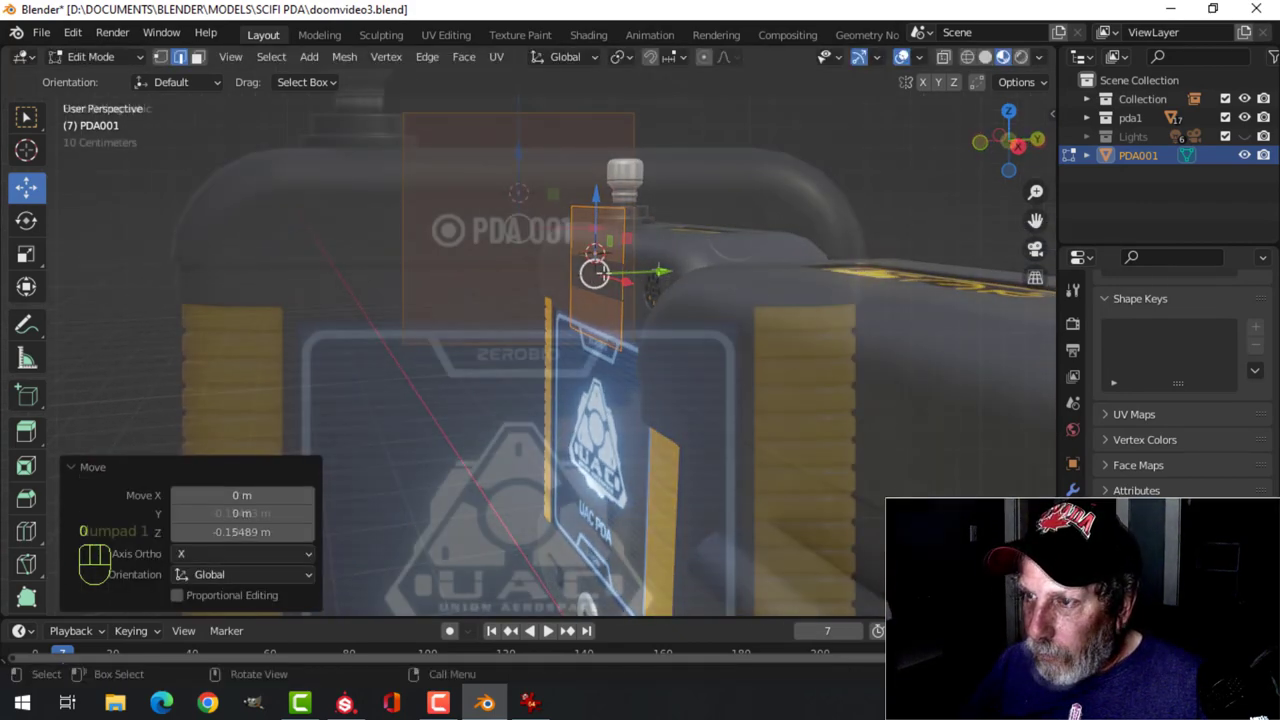
{"action": "key", "text": "KP_1"}
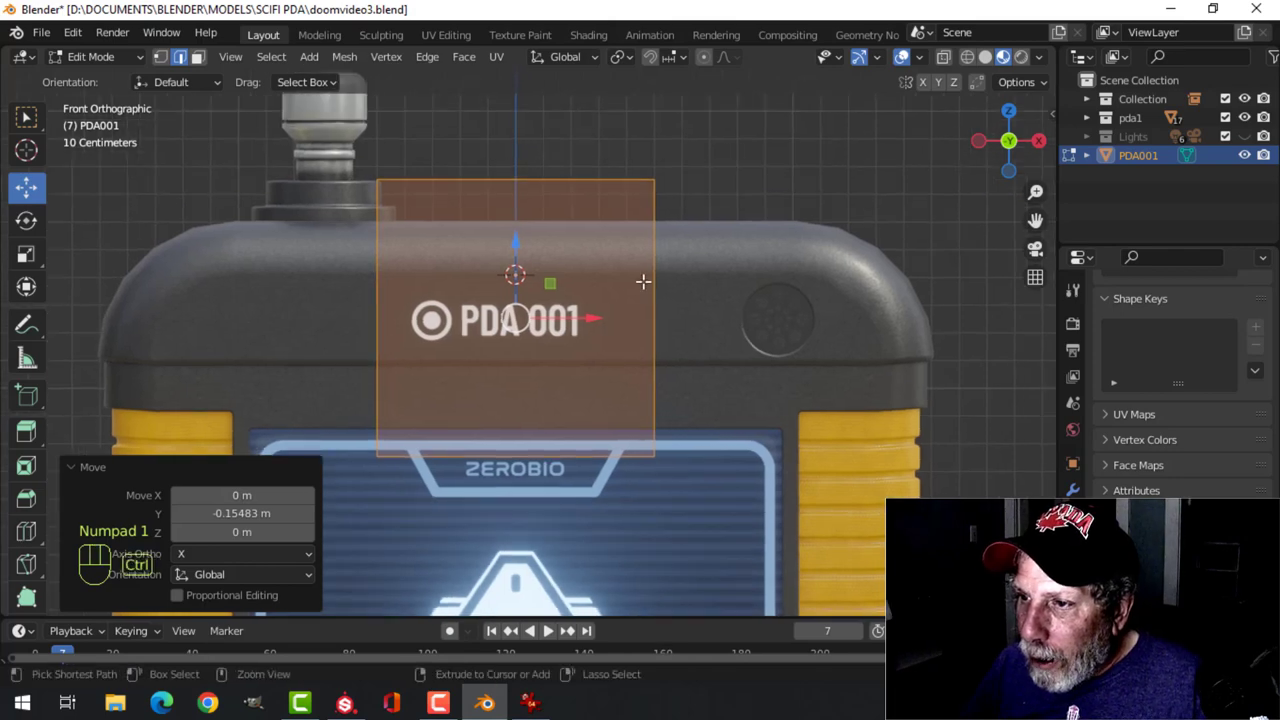
{"action": "key", "text": "ctrl+r"}
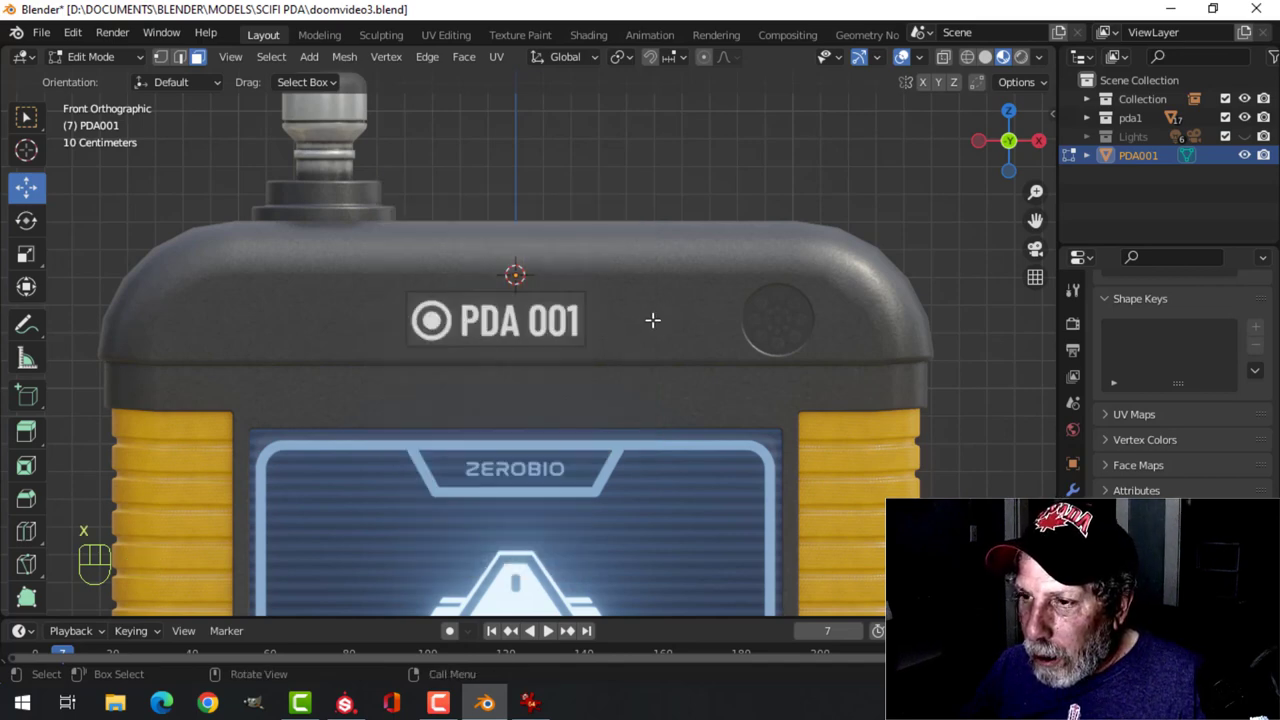
{"action": "key", "text": "Tab"}
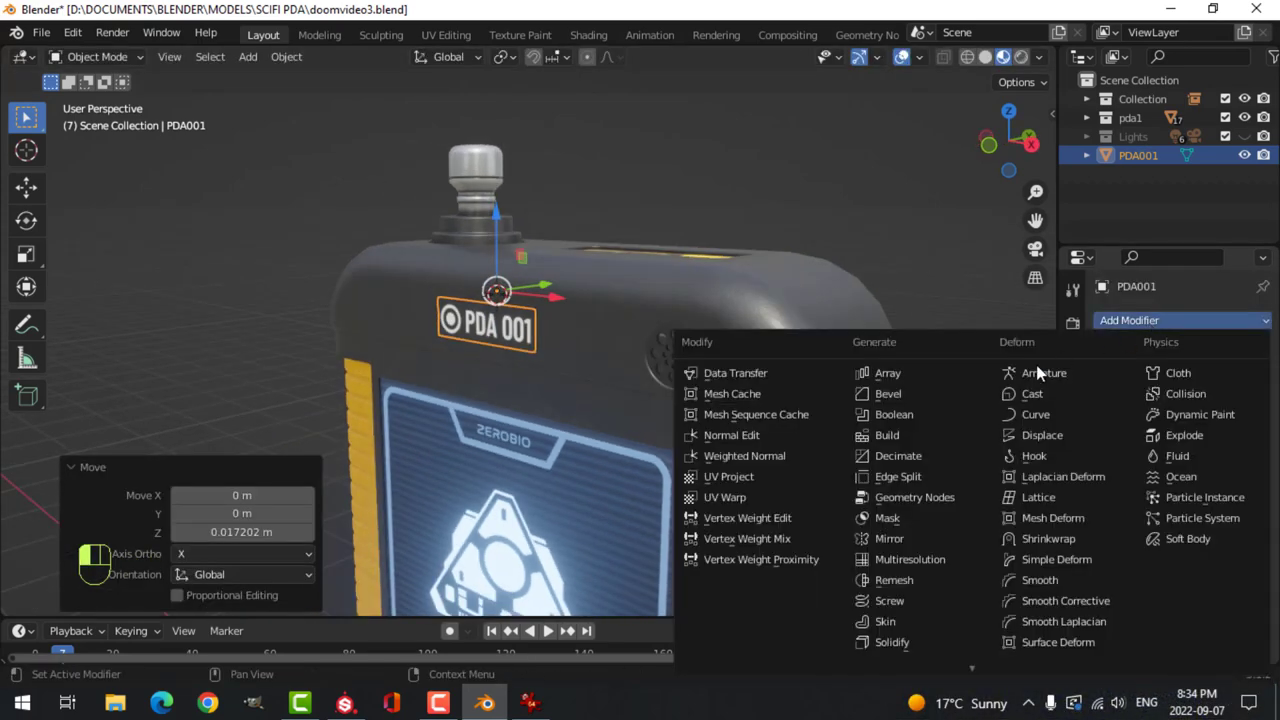
- Shrinkwrap the PDA 001 decal onto the housing using Project wrap, and view it in Shading
{"action": "left_click", "coordinate": [1044, 538]}
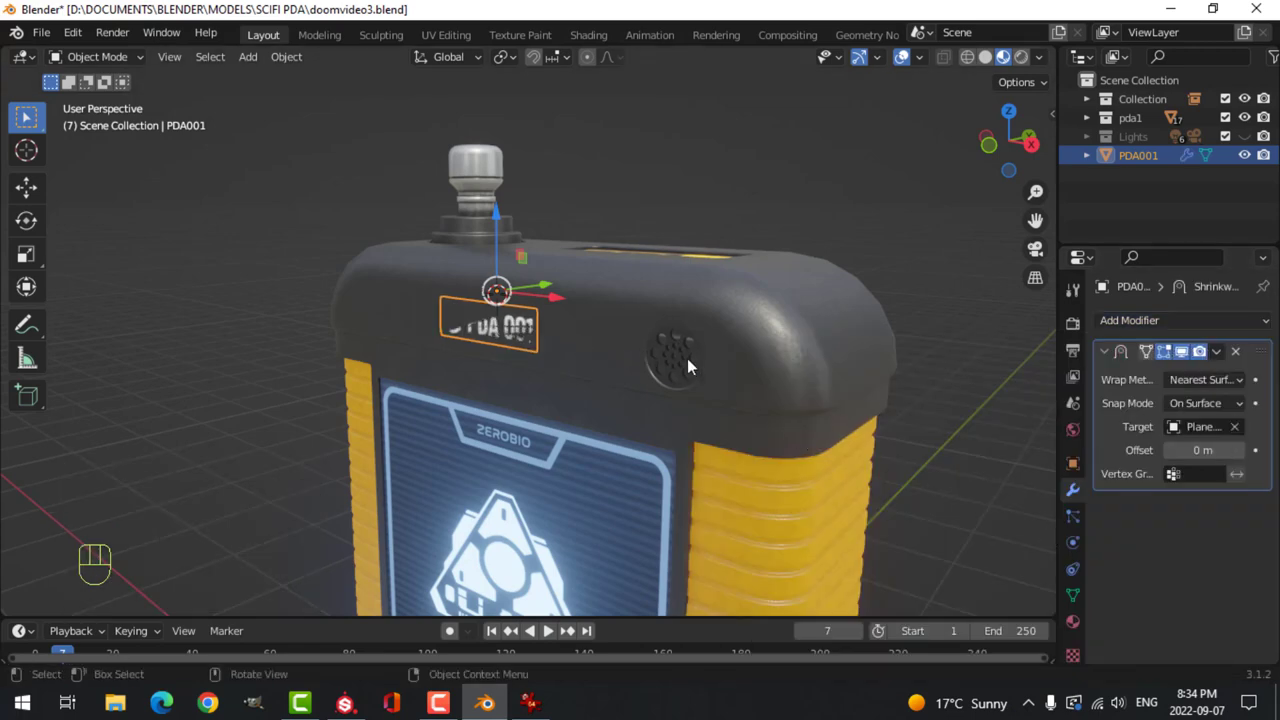
{"action": "left_click", "coordinate": [1205, 379]}
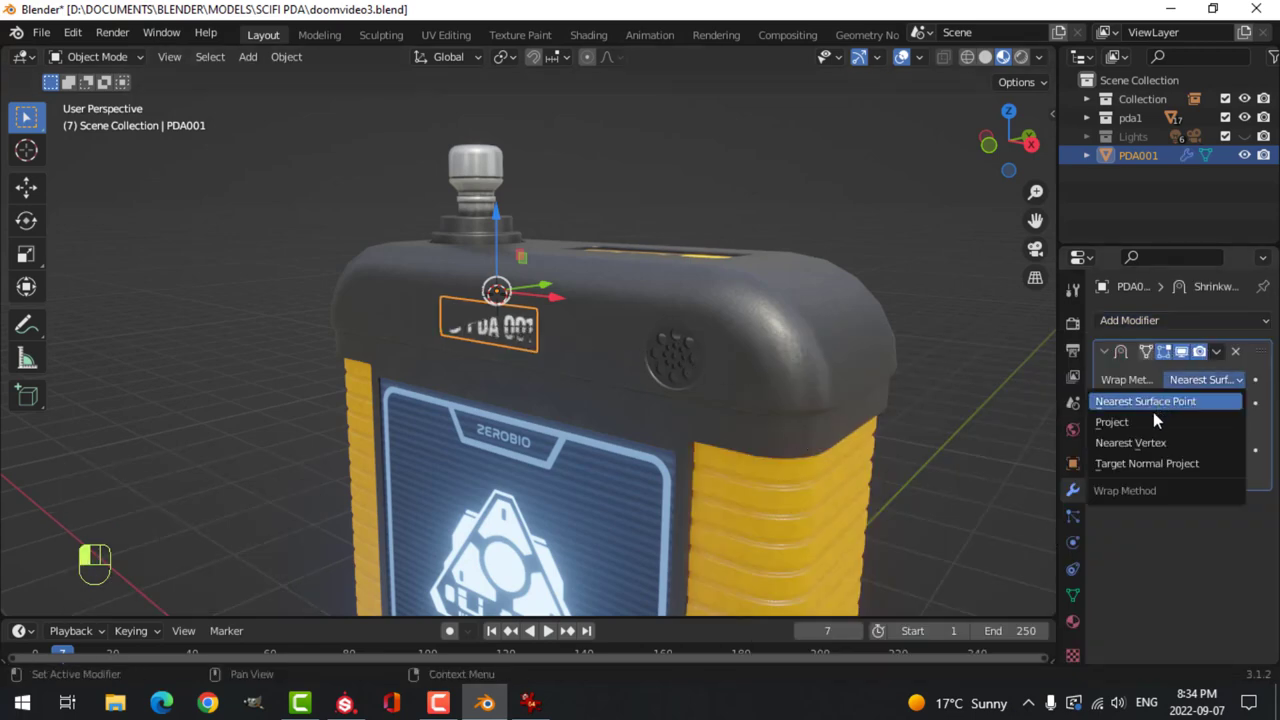
{"action": "left_click", "coordinate": [1112, 421]}
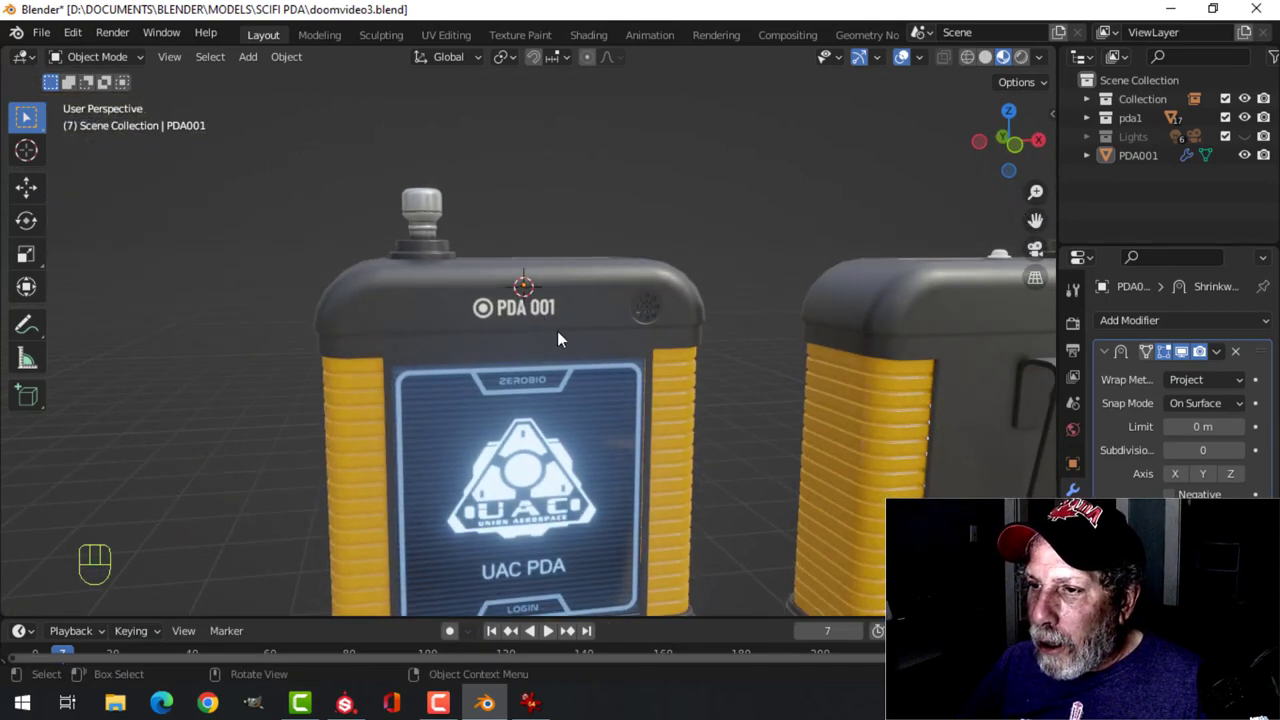
{"action": "left_click", "coordinate": [588, 34]}
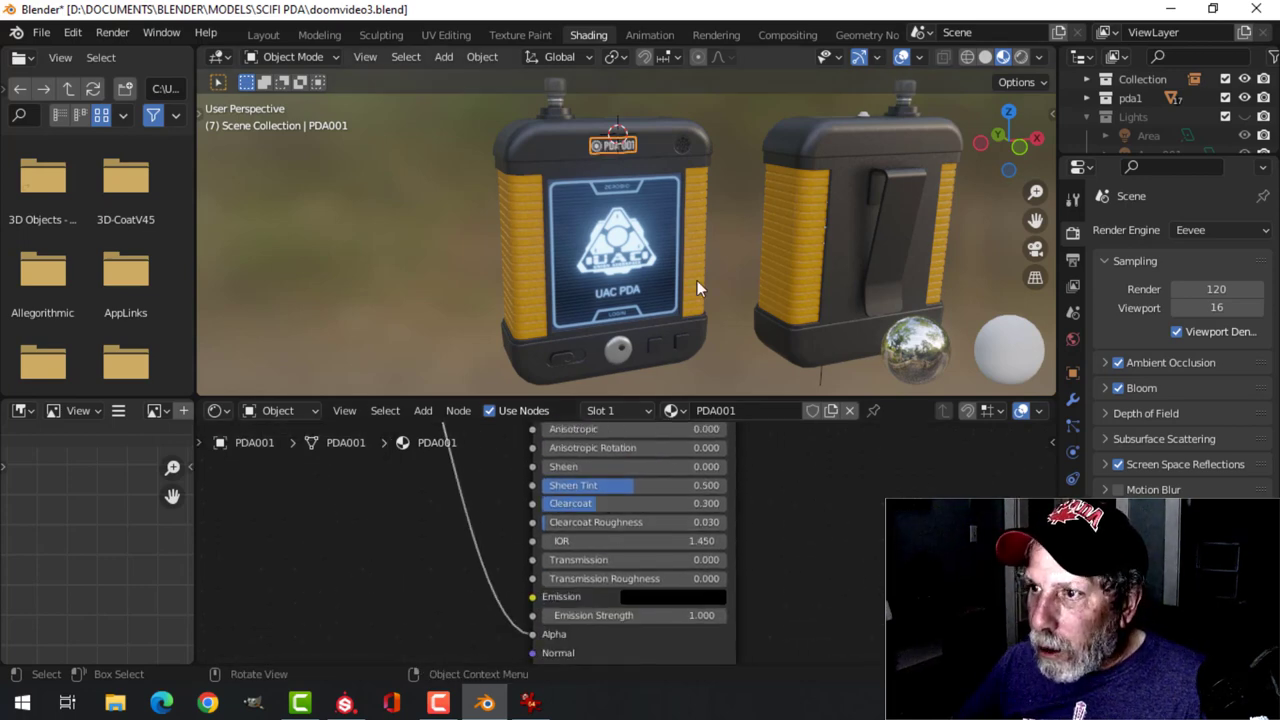
- Save doomvideo3, return to the Layout workspace and check the viewport lighting options
{"action": "key", "text": "ctrl+s"}
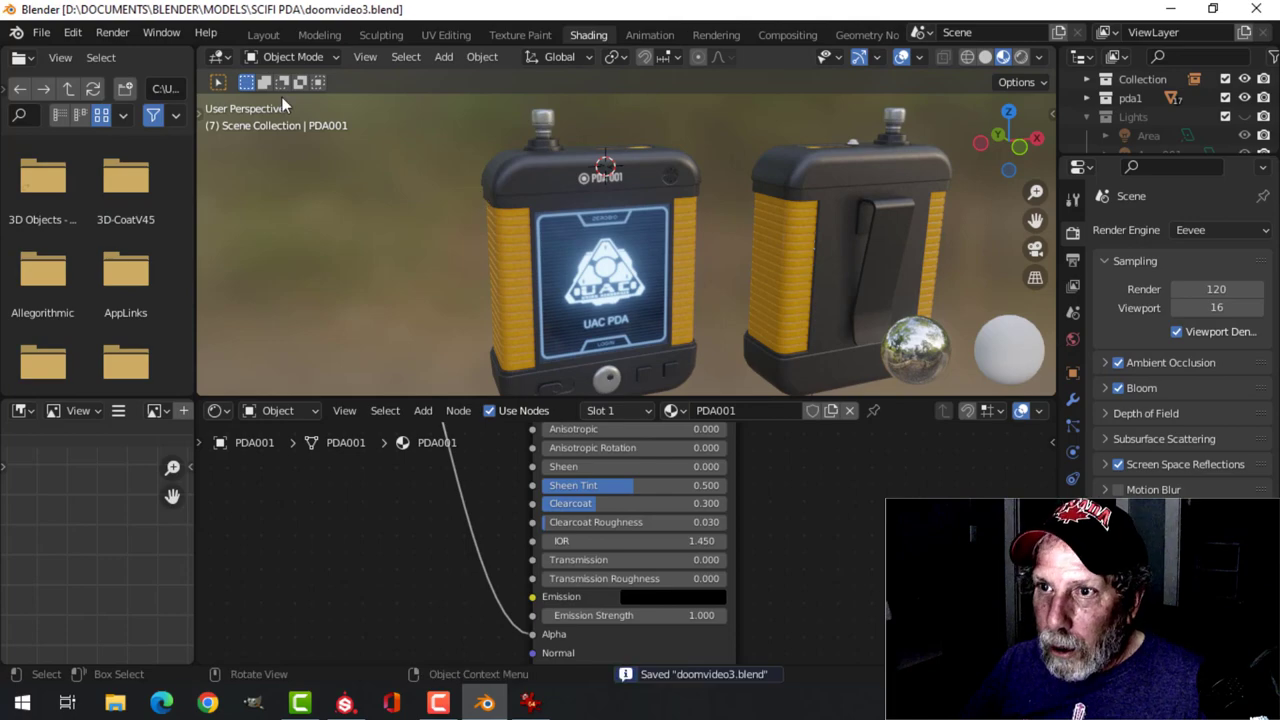
{"action": "left_click", "coordinate": [263, 34]}
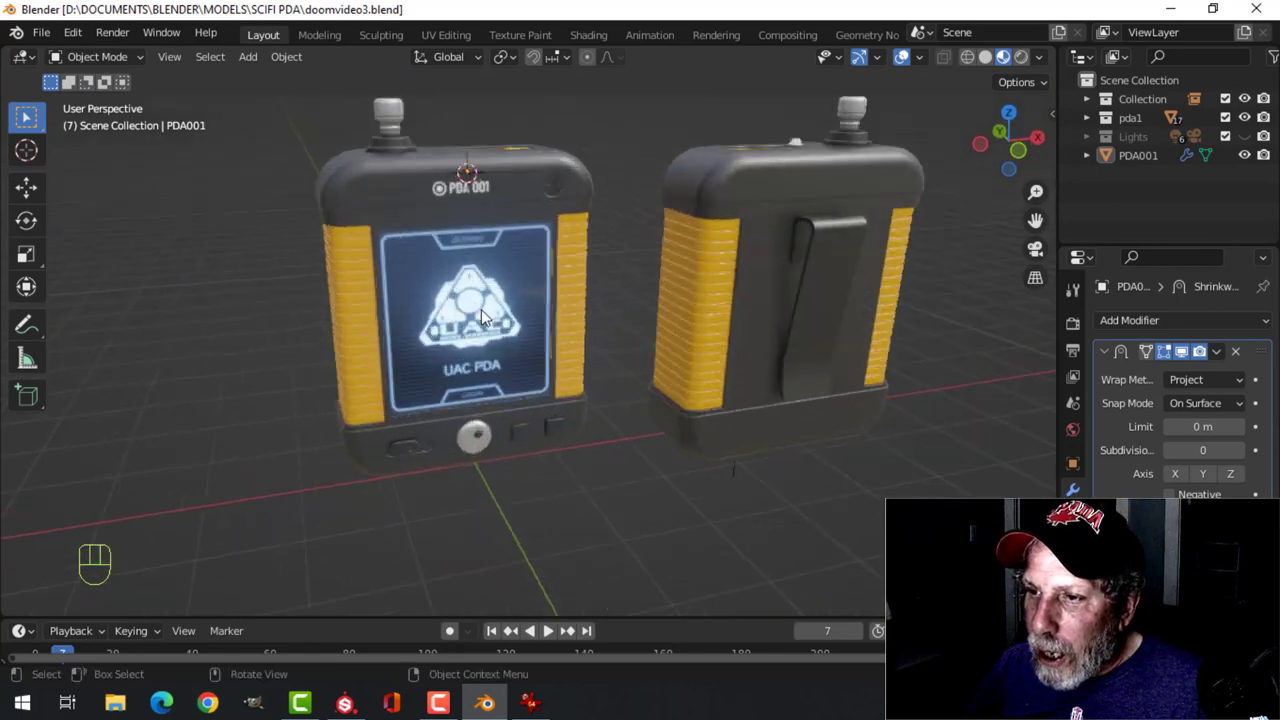
{"action": "left_click", "coordinate": [1040, 57]}
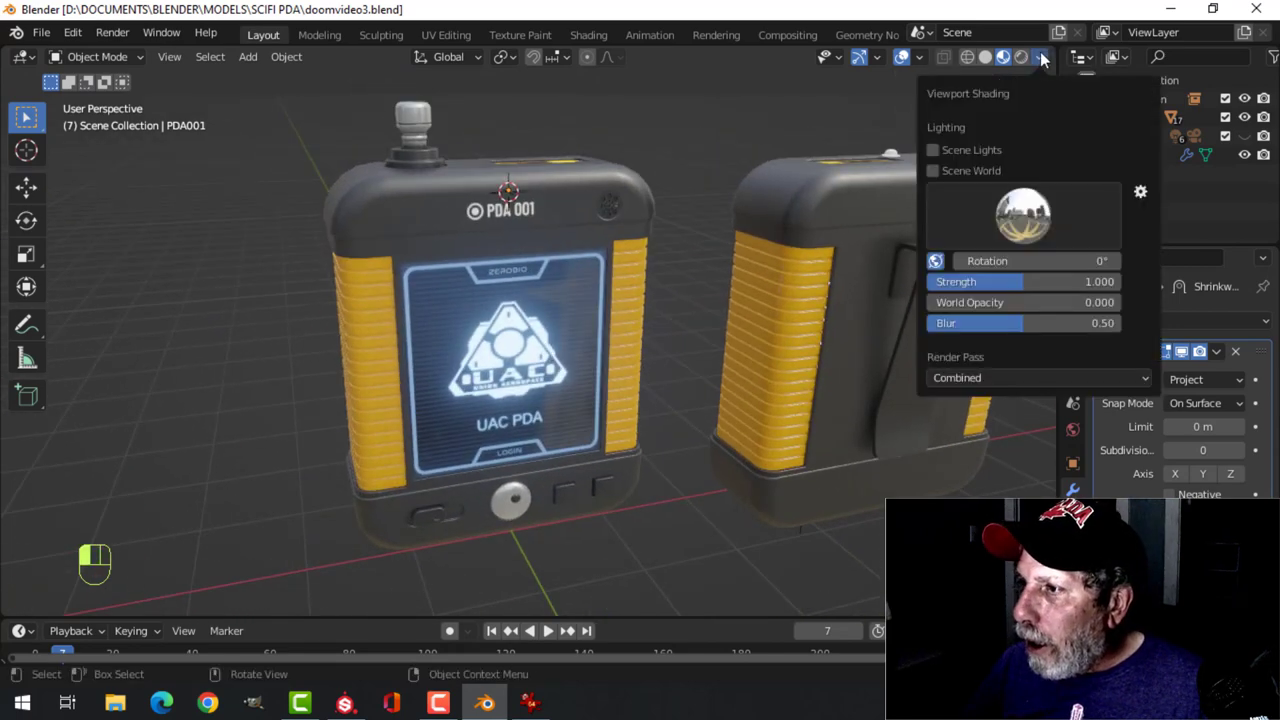
{"action": "left_click", "coordinate": [1022, 215]}
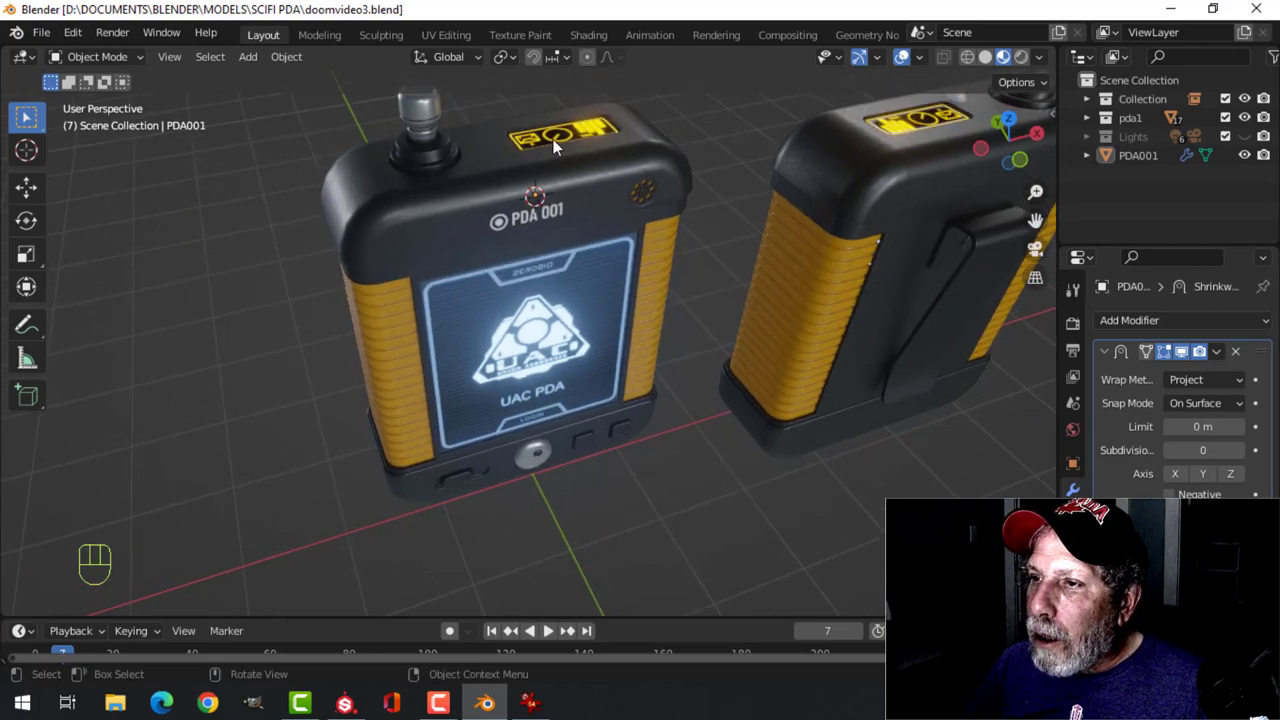
{"action": "left_click", "coordinate": [588, 34]}
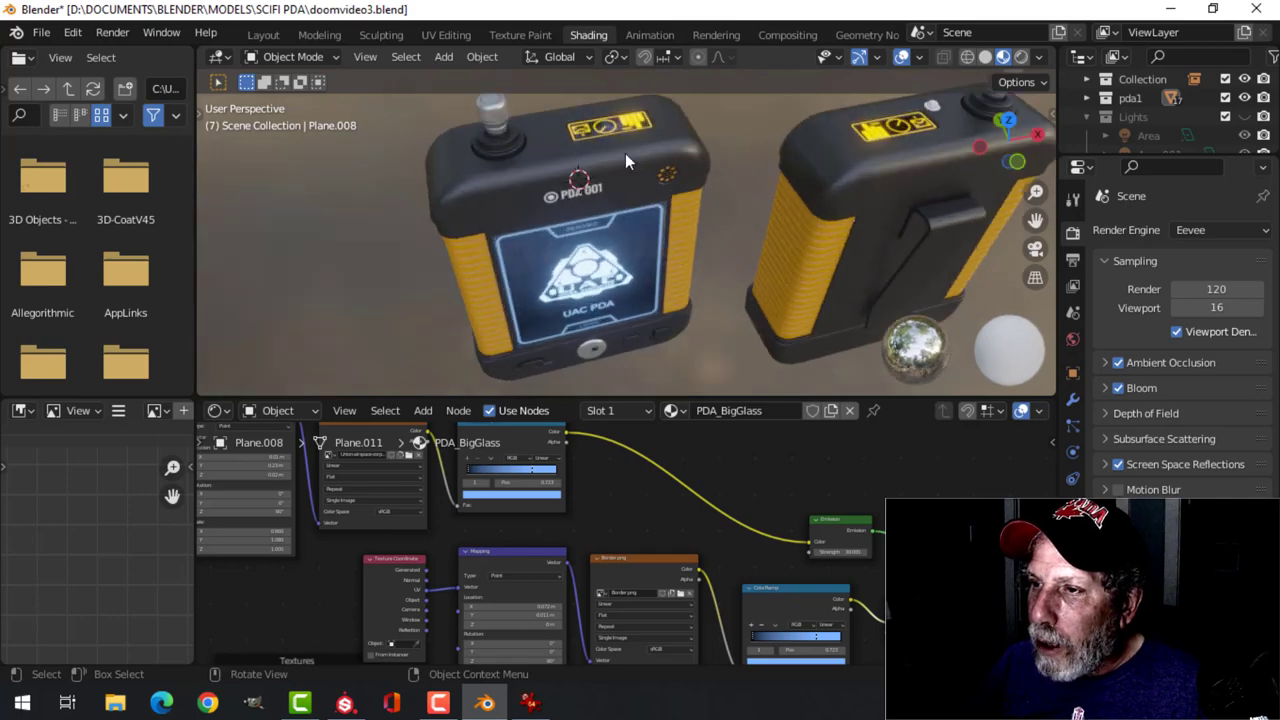
{"action": "left_click", "coordinate": [263, 34]}
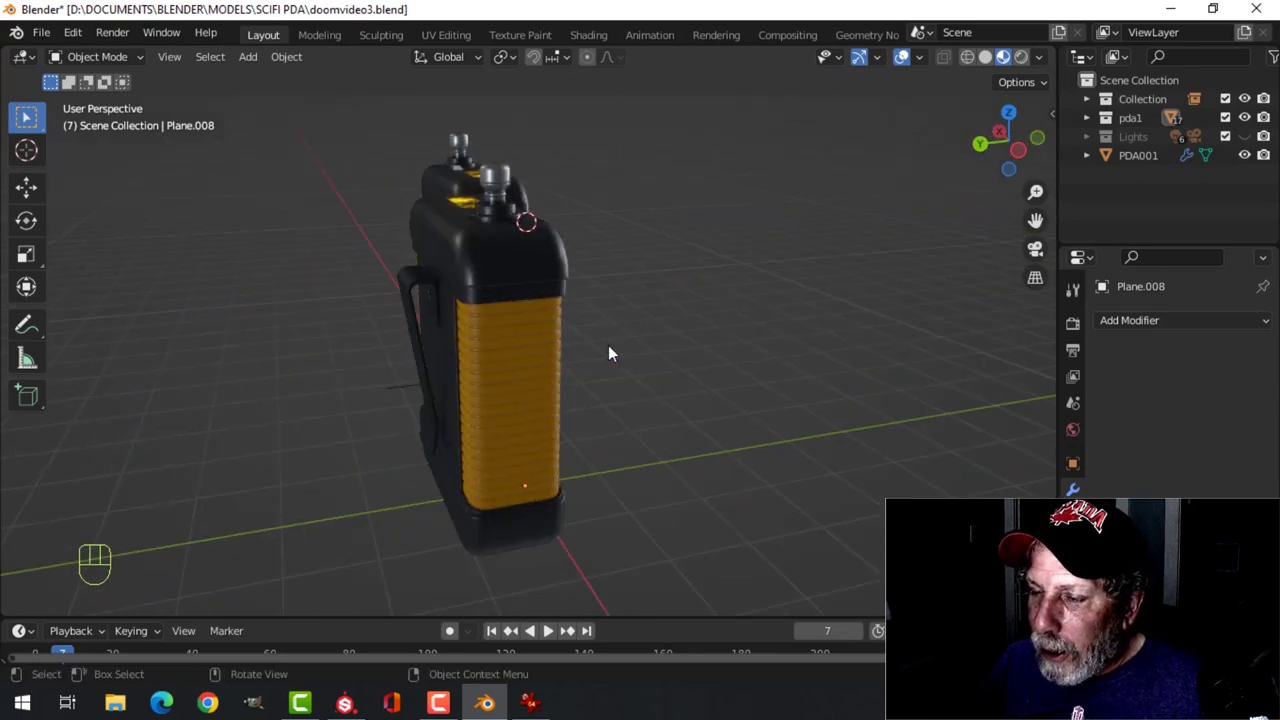
{"action": "left_click_drag", "start_coordinate": [611, 353], "coordinate": [421, 323]}
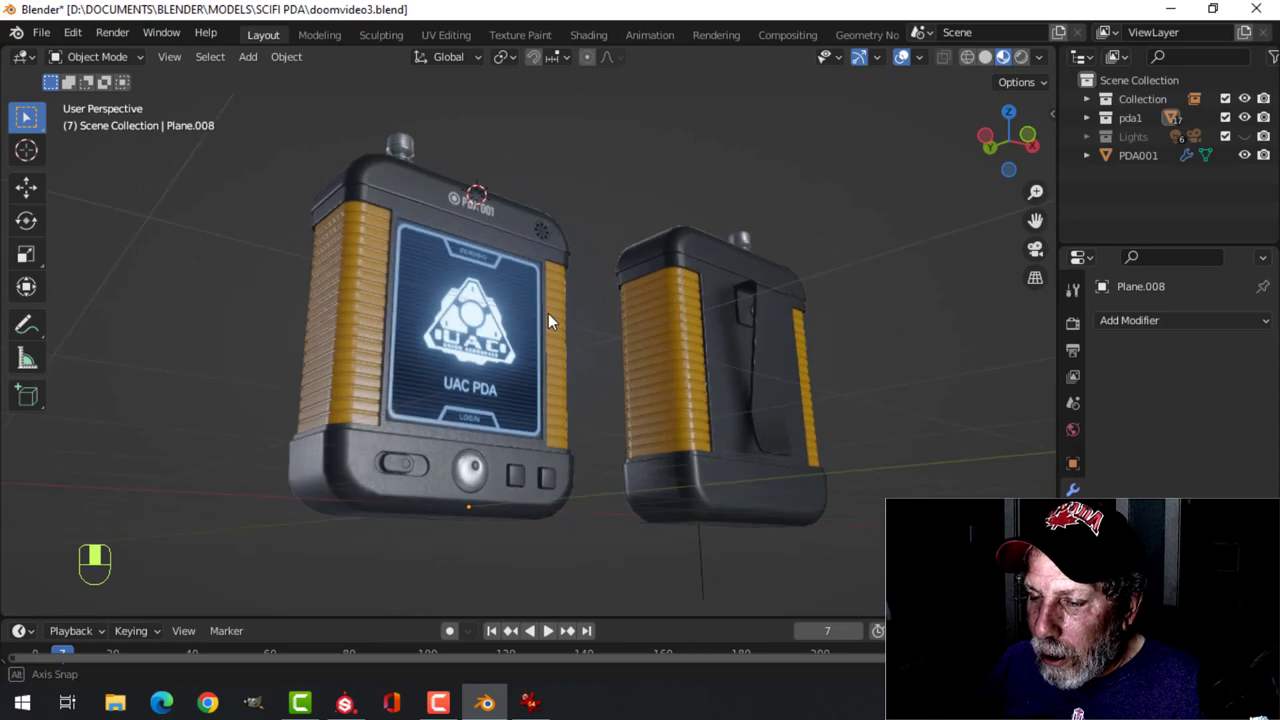
{"action": "left_click_drag", "start_coordinate": [550, 330], "coordinate": [575, 342]}
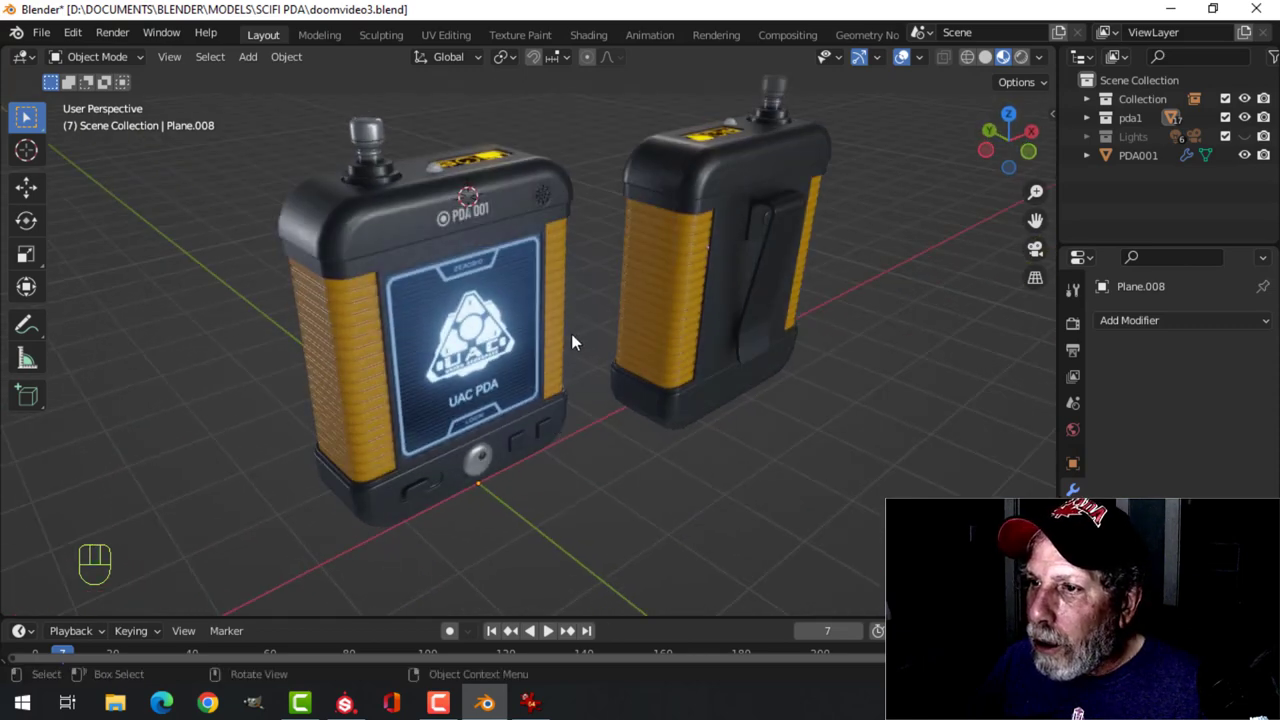